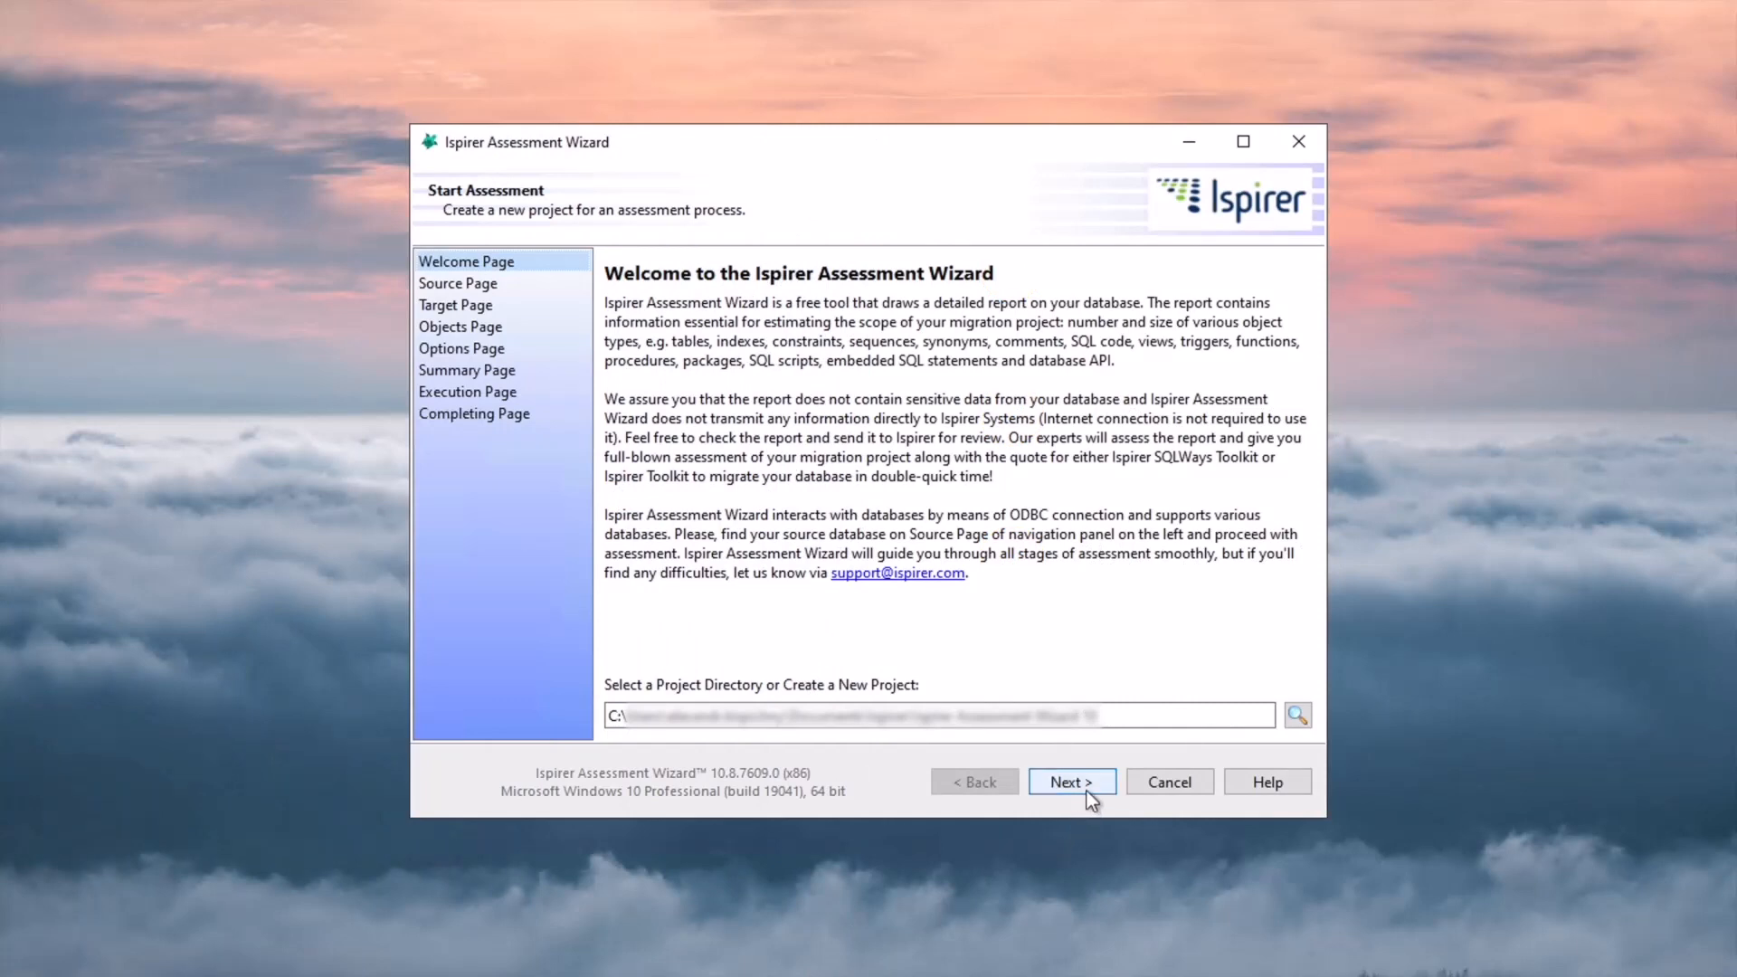
Advance through Welcome, Oracle source ORA2PGSQL_demo002 (user ora) and PostgreSQL target to the Objects page
click(1069, 782)
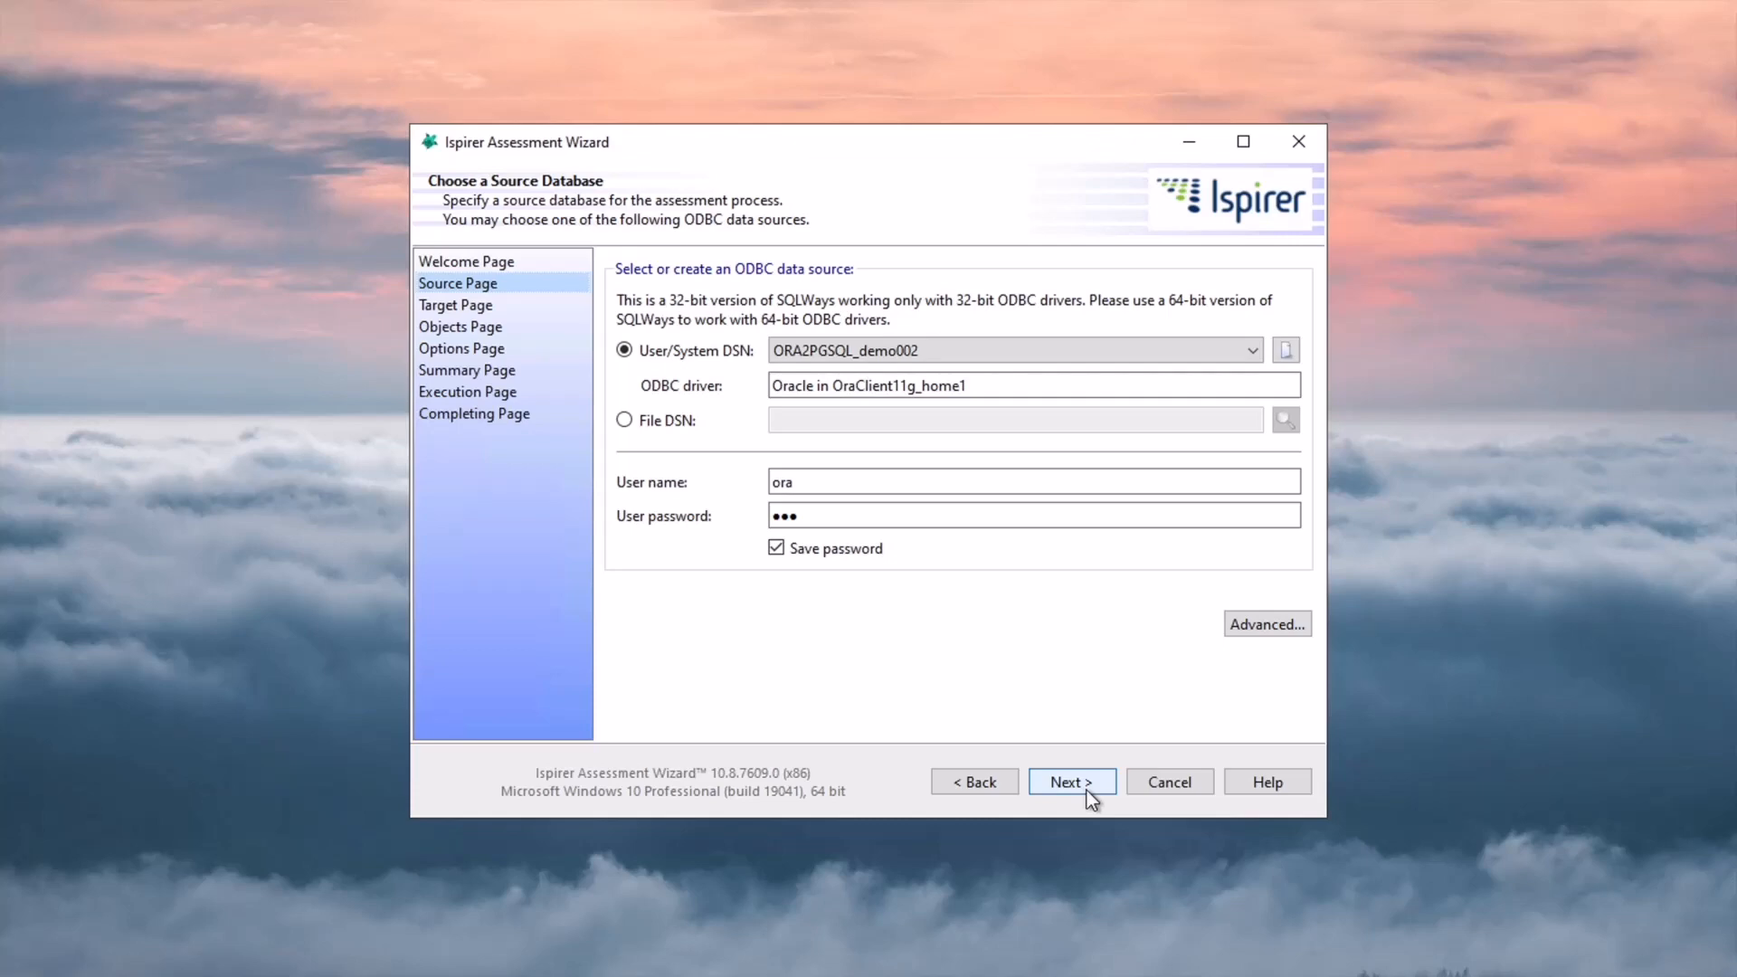
click(1069, 781)
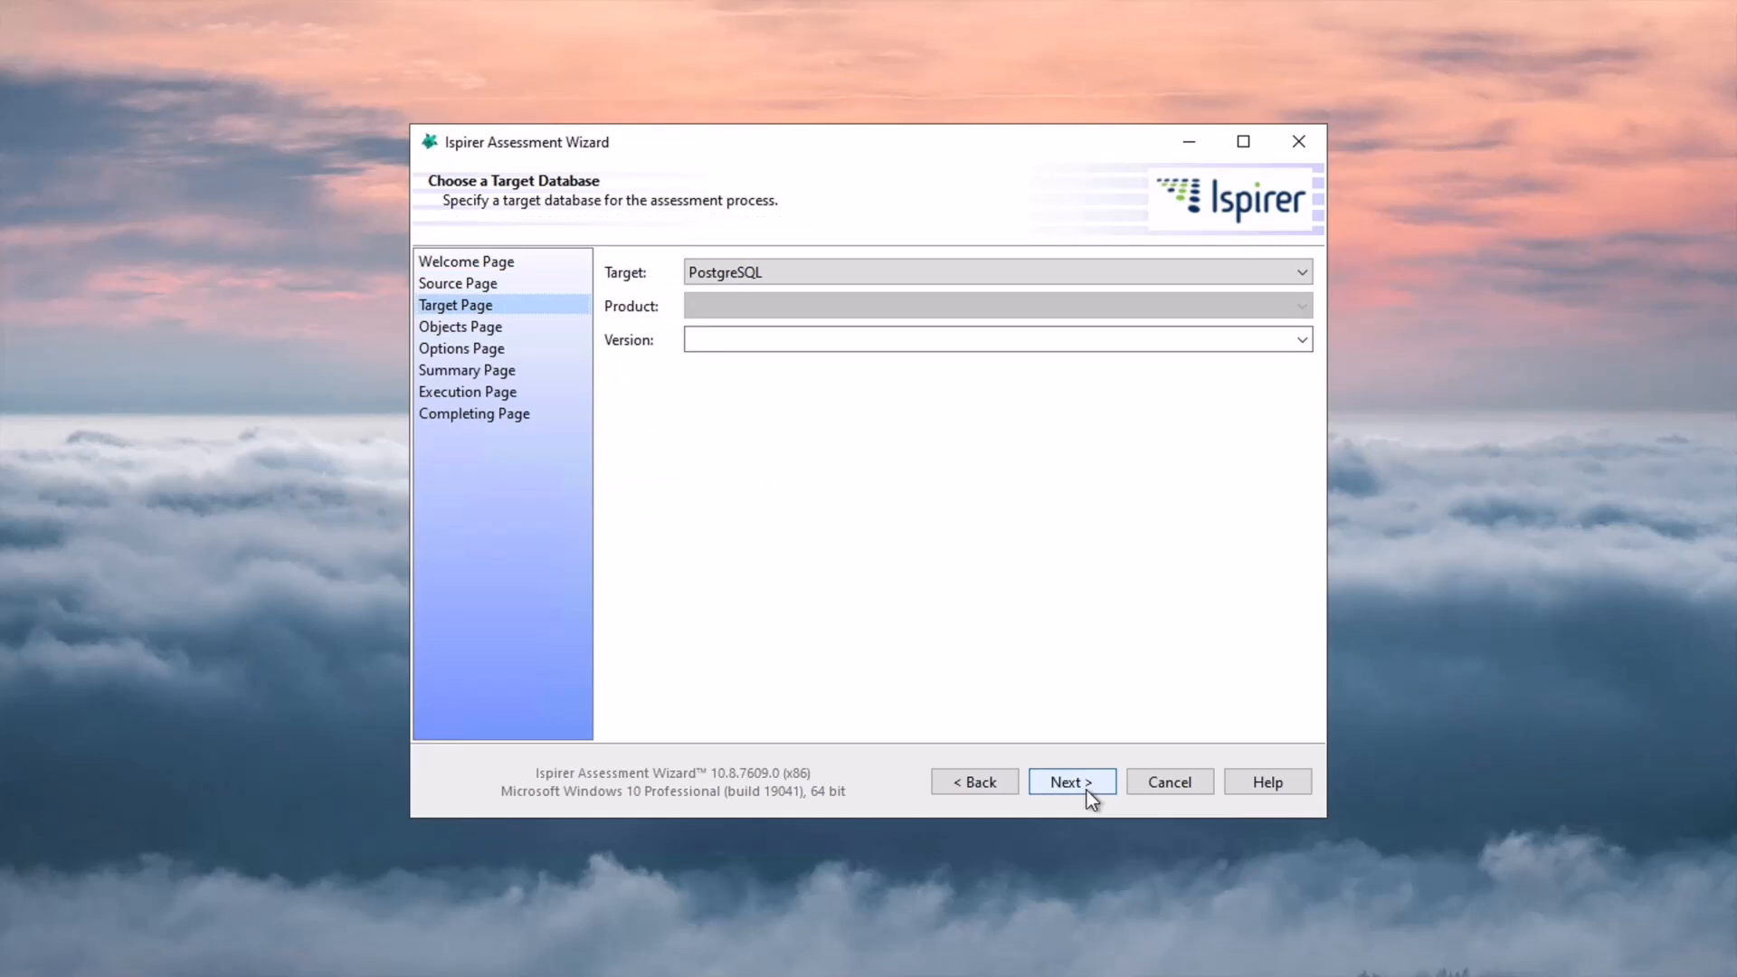
click(1069, 782)
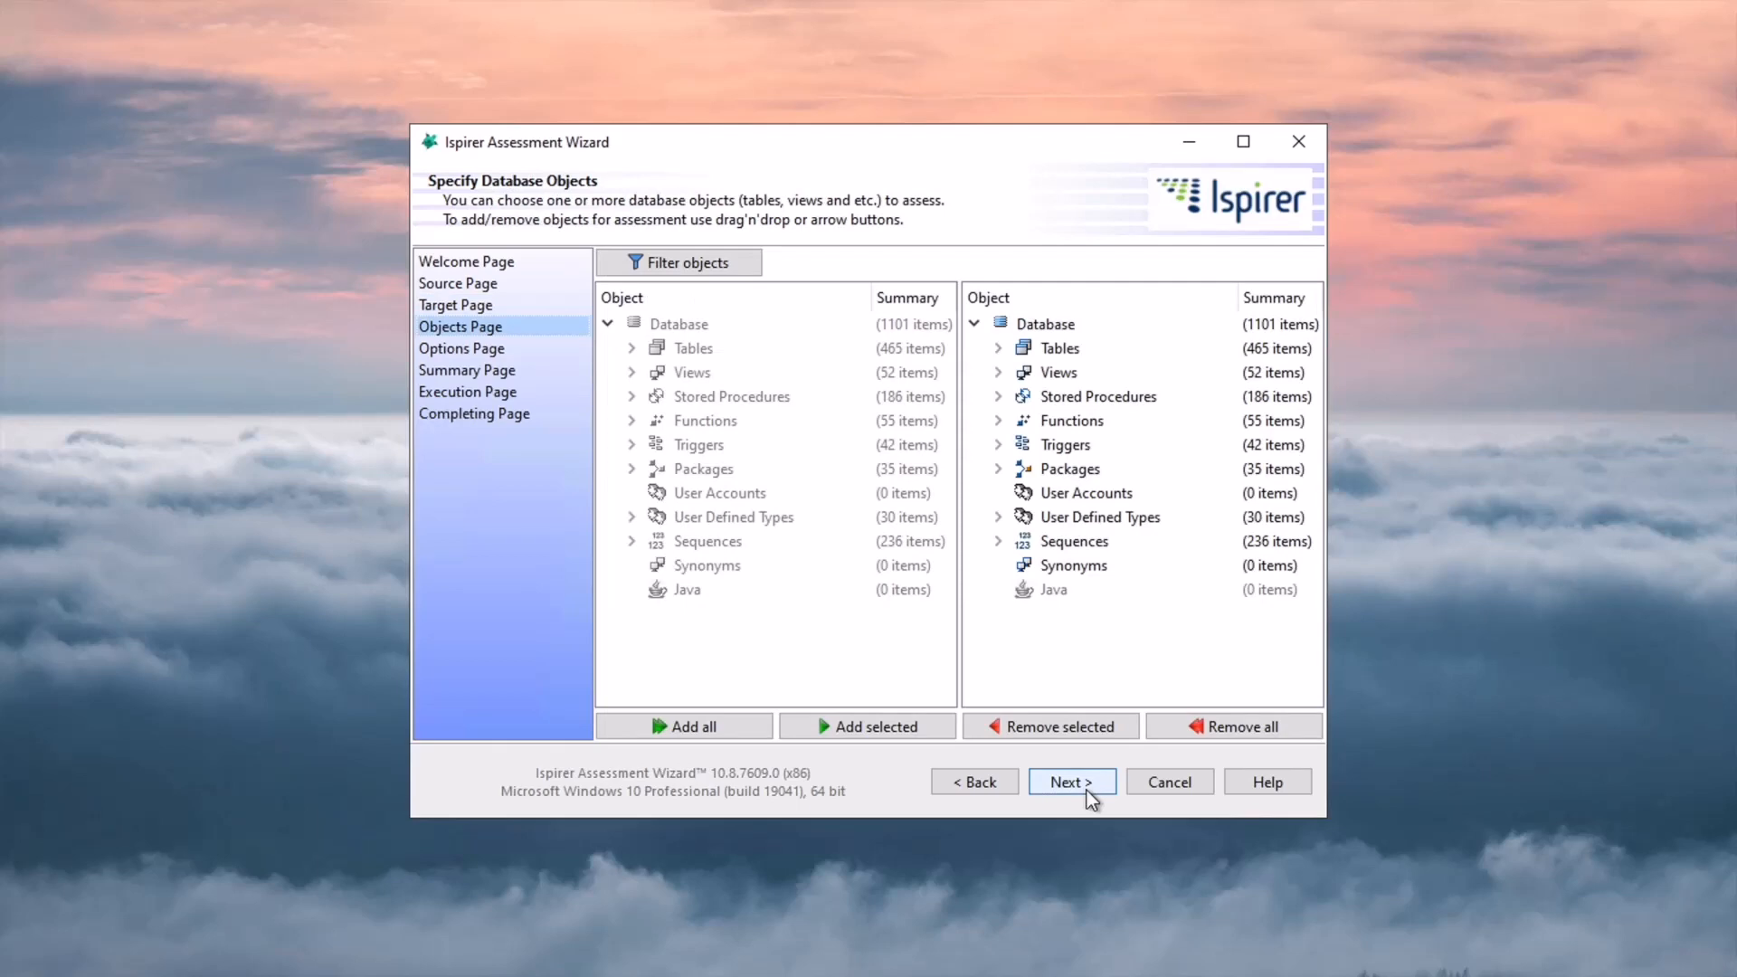
mouse_move(1069, 781)
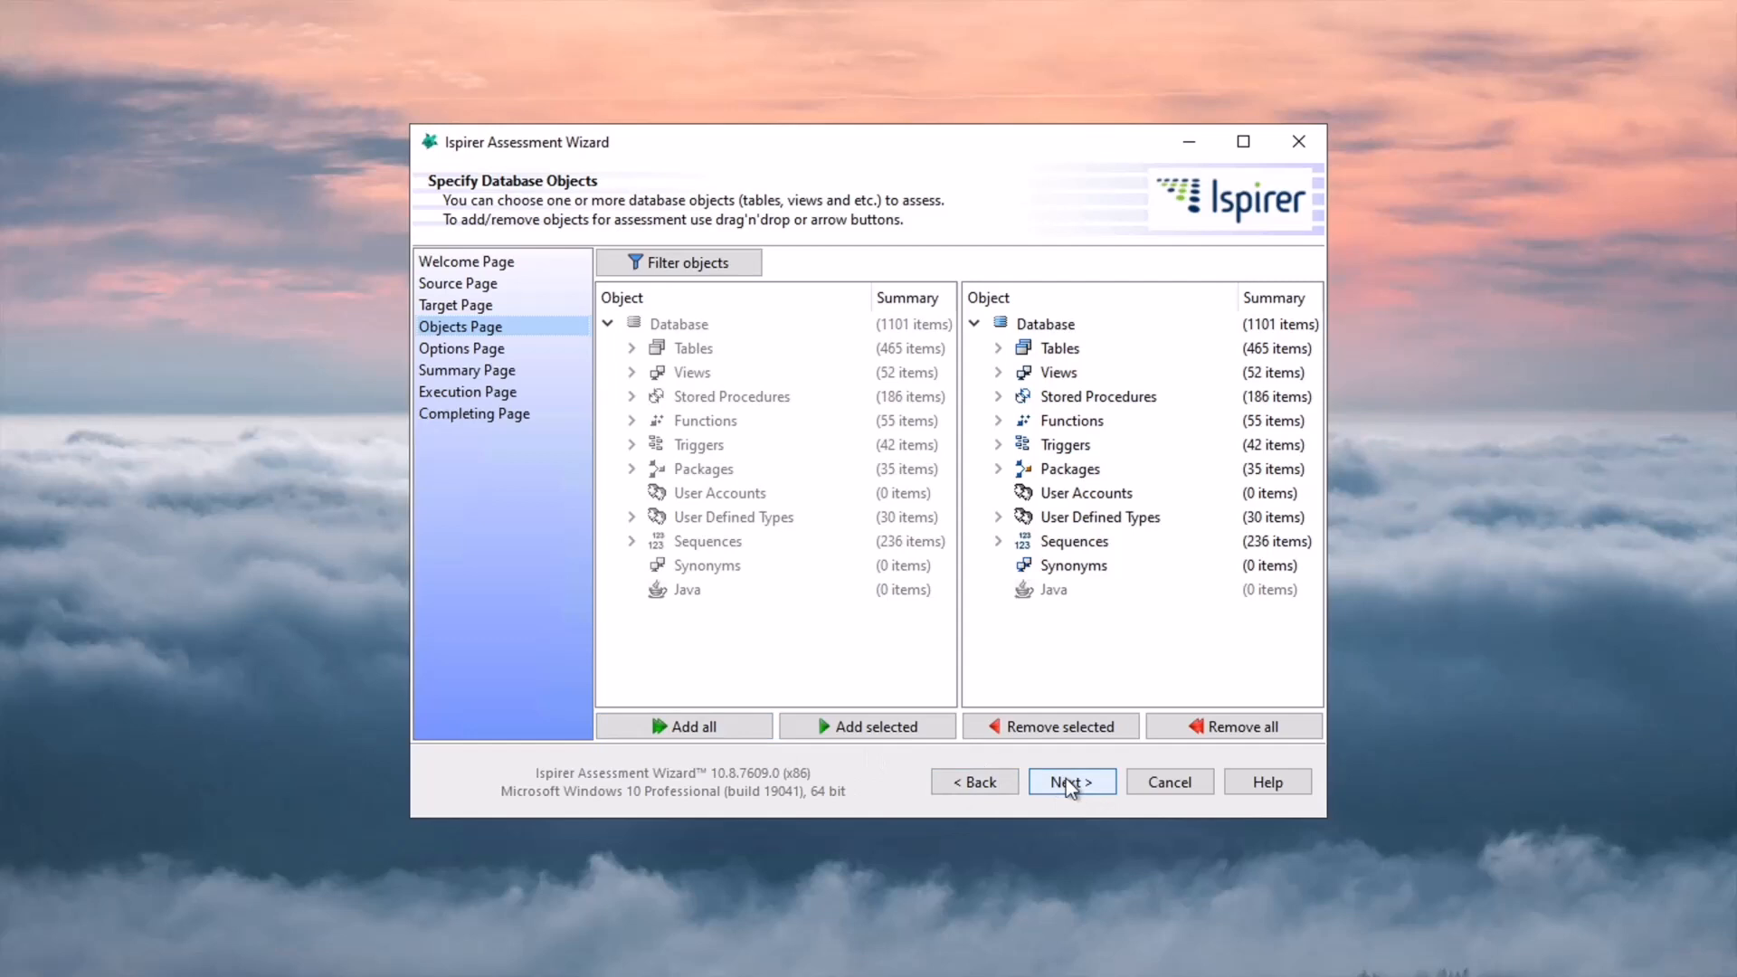
Accept all objects, set Data size to 1 GB and reach the Summary page
click(1070, 782)
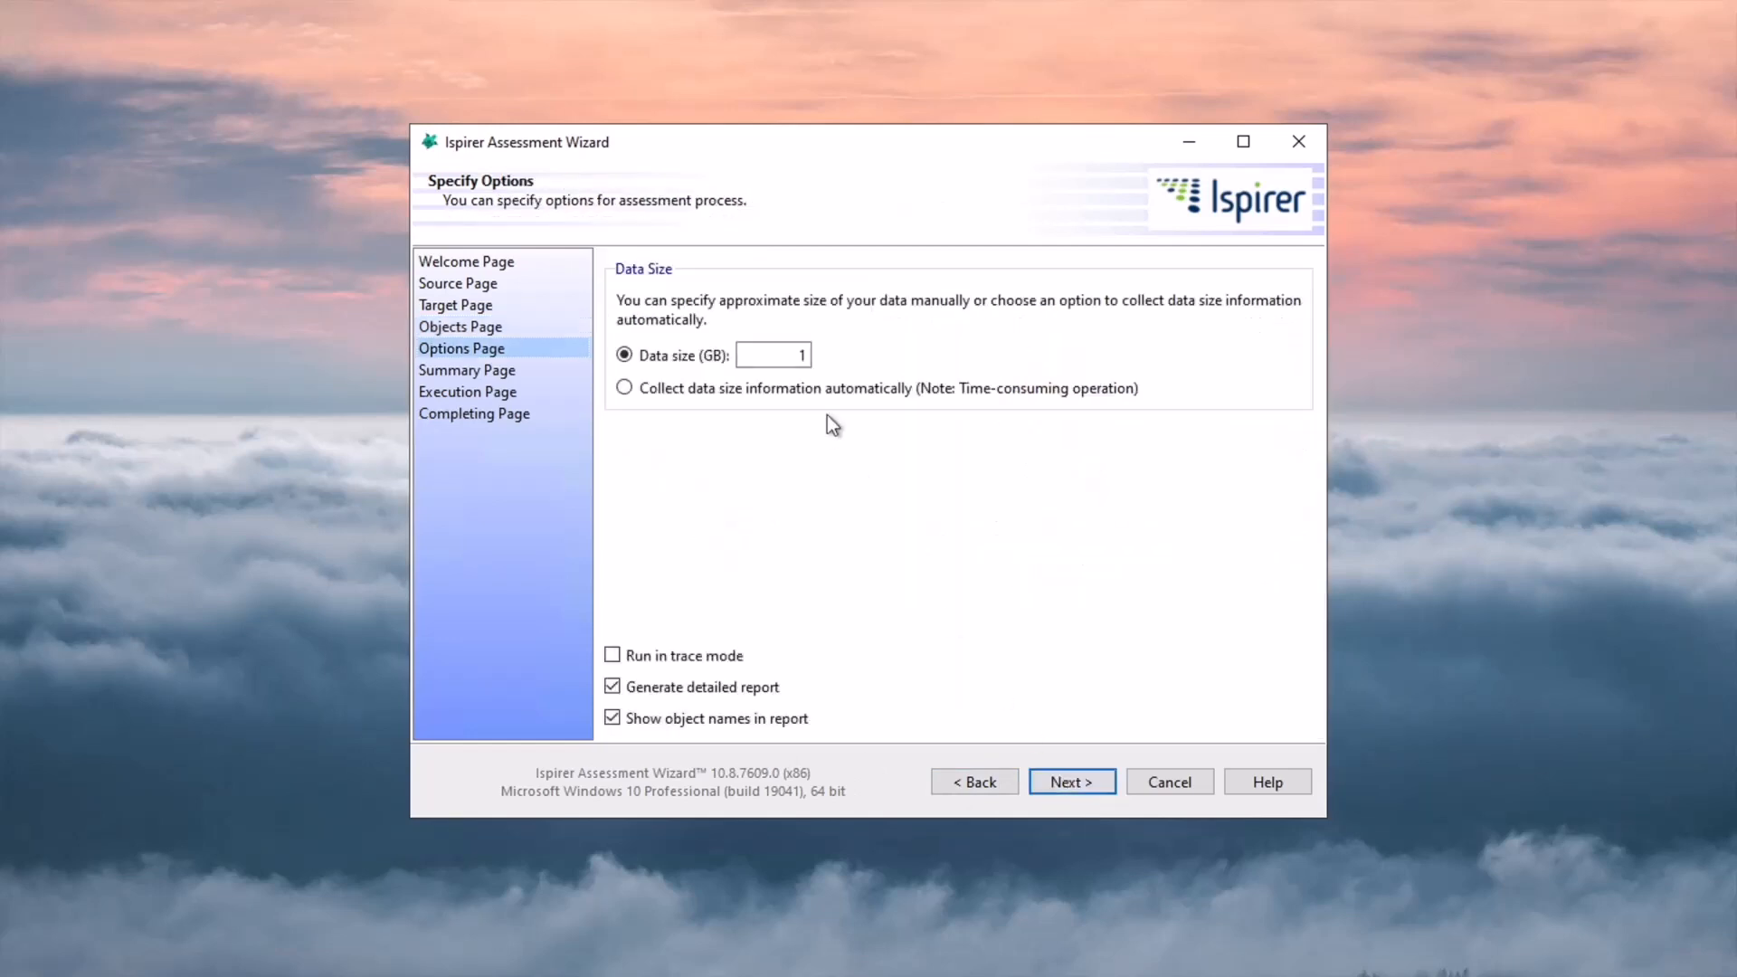
click(772, 355)
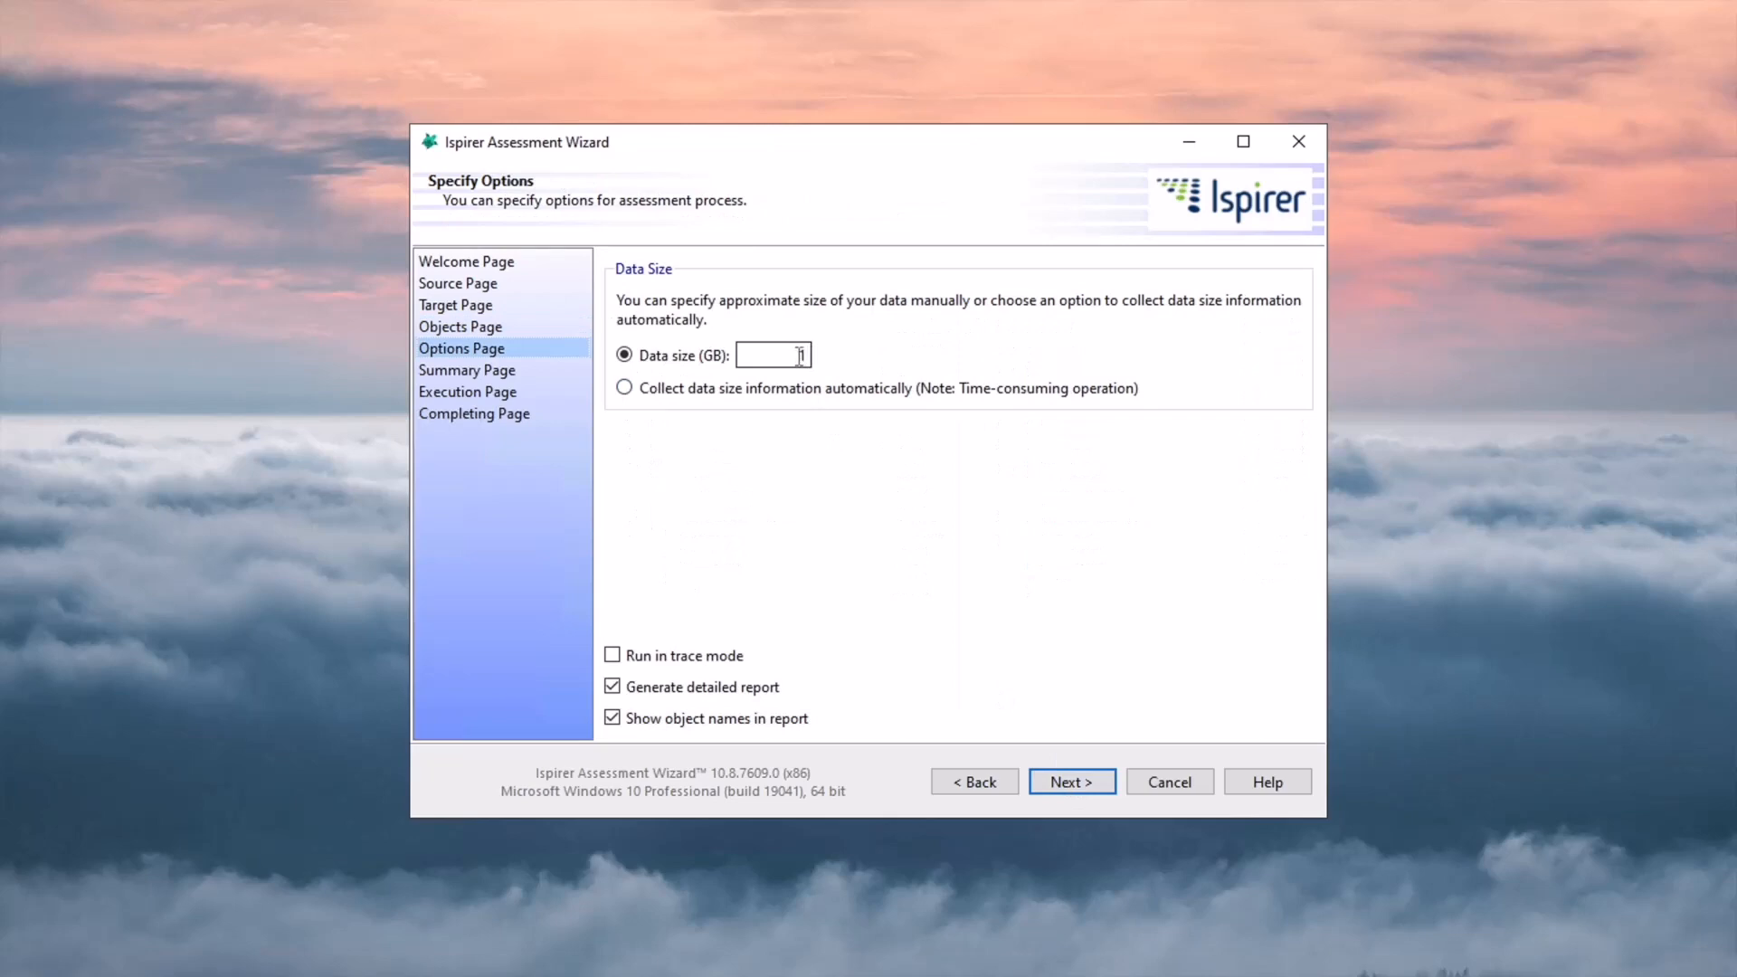
text(1)
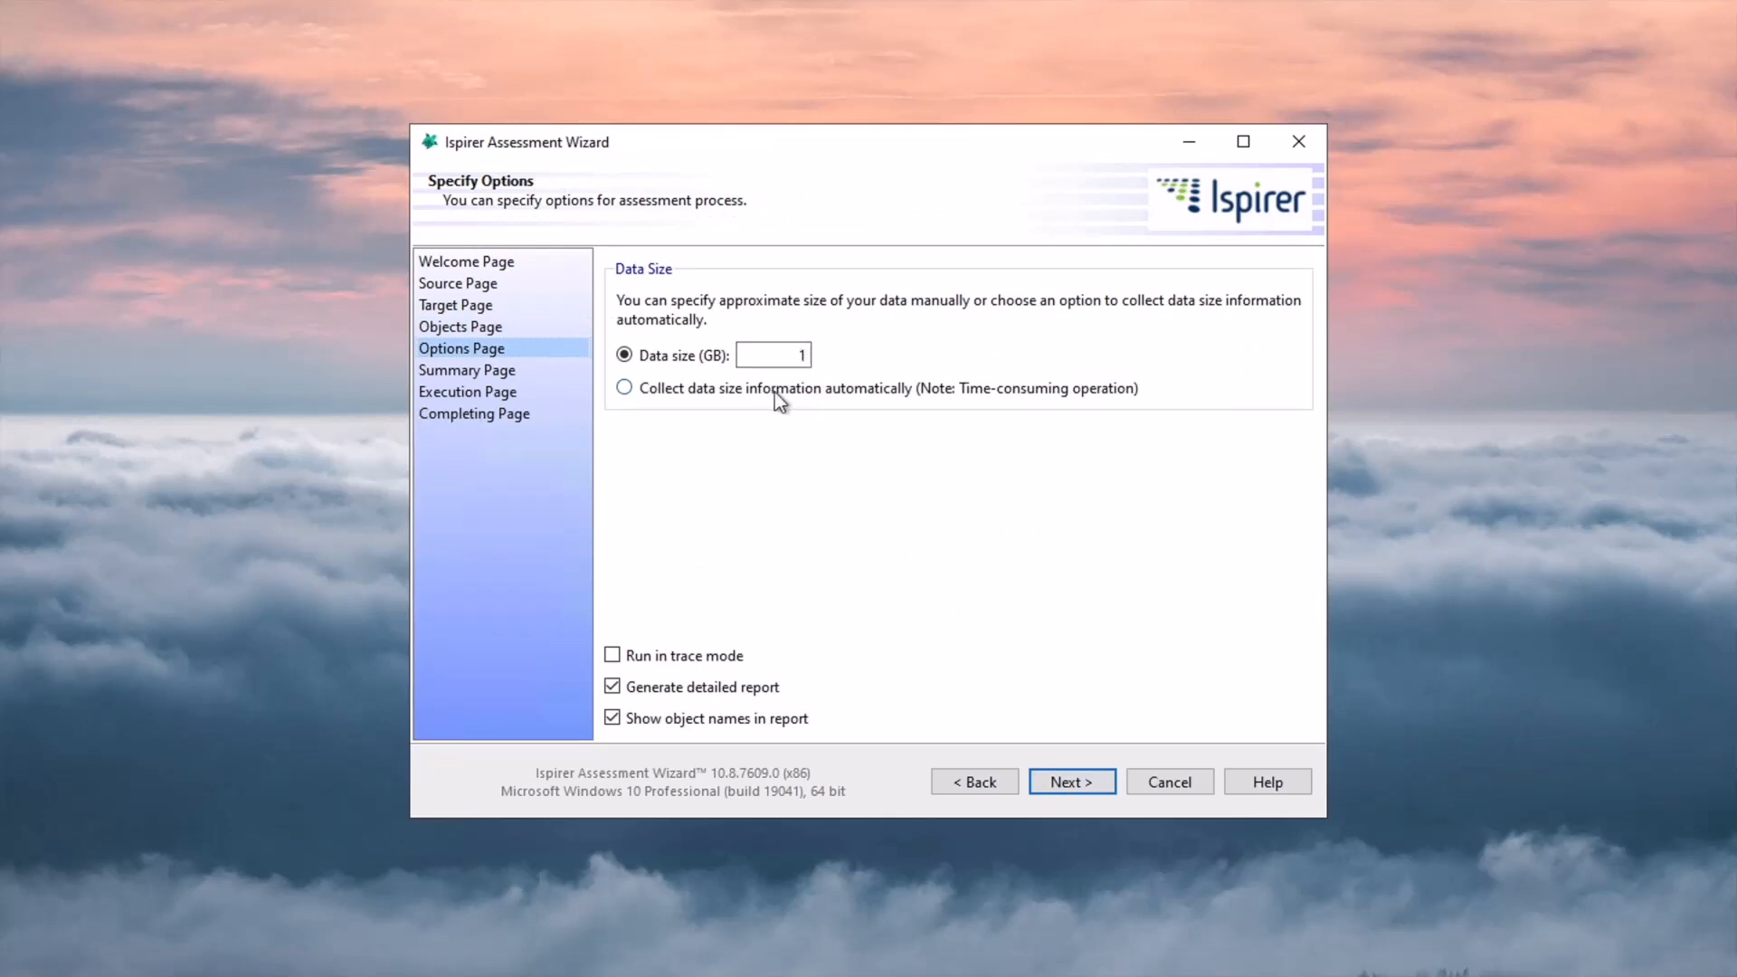
mouse_move(1019, 693)
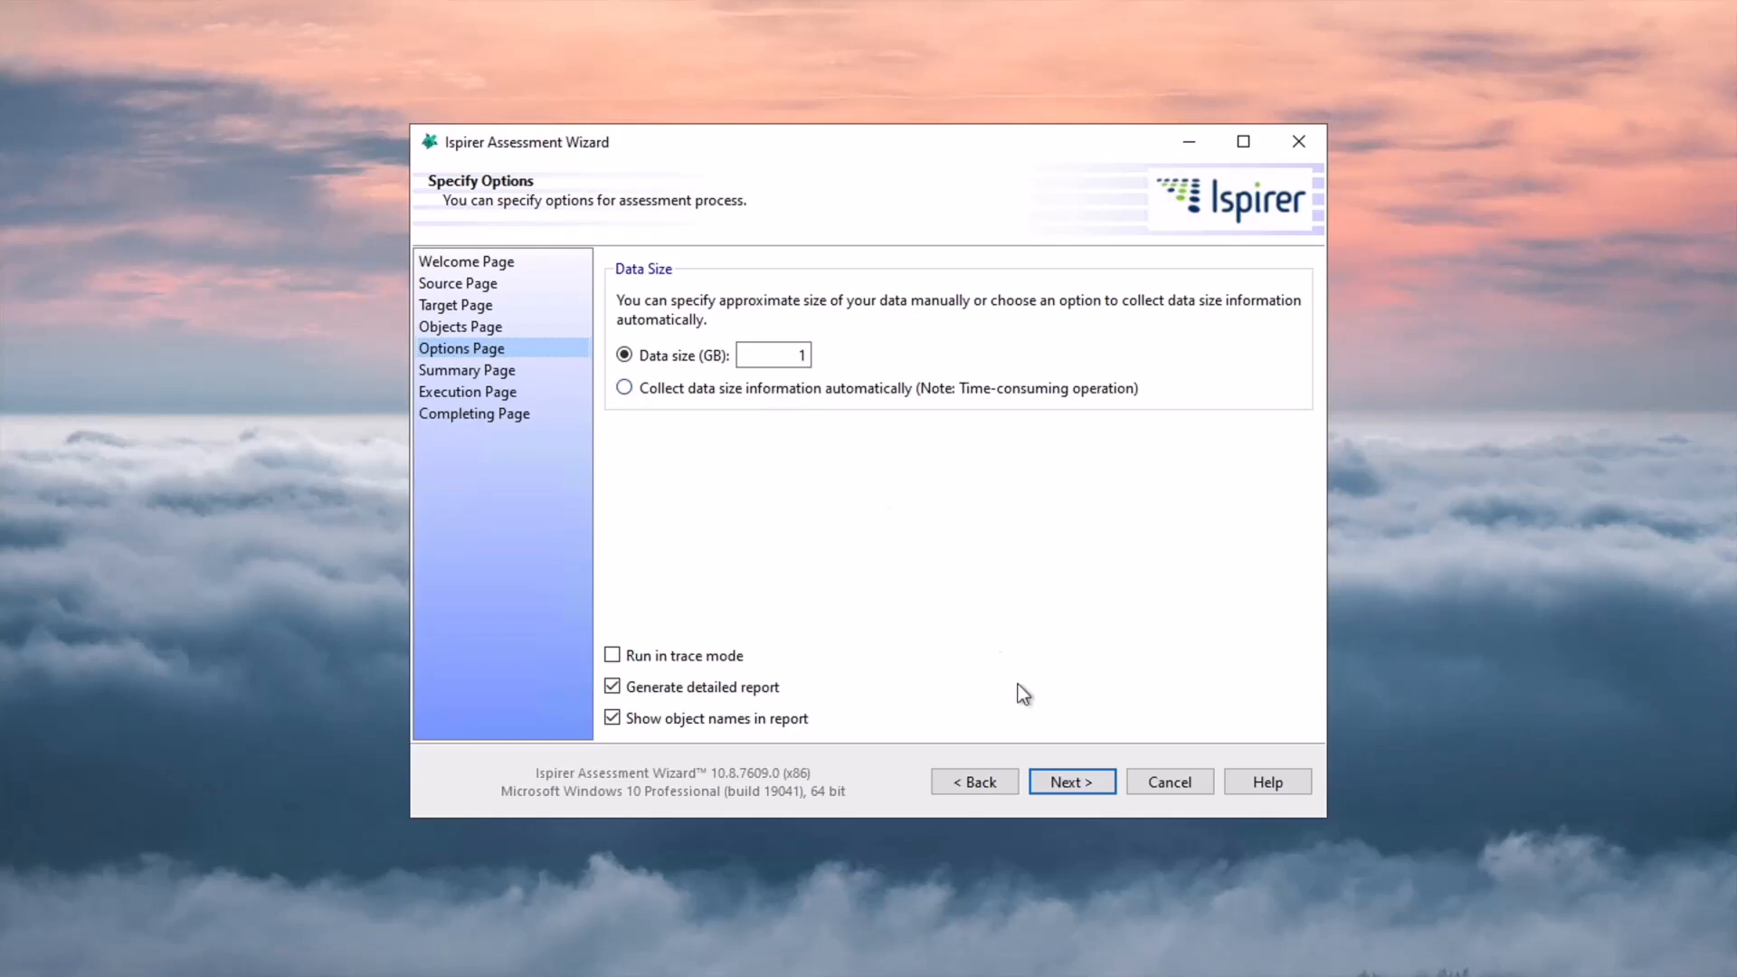
click(1069, 782)
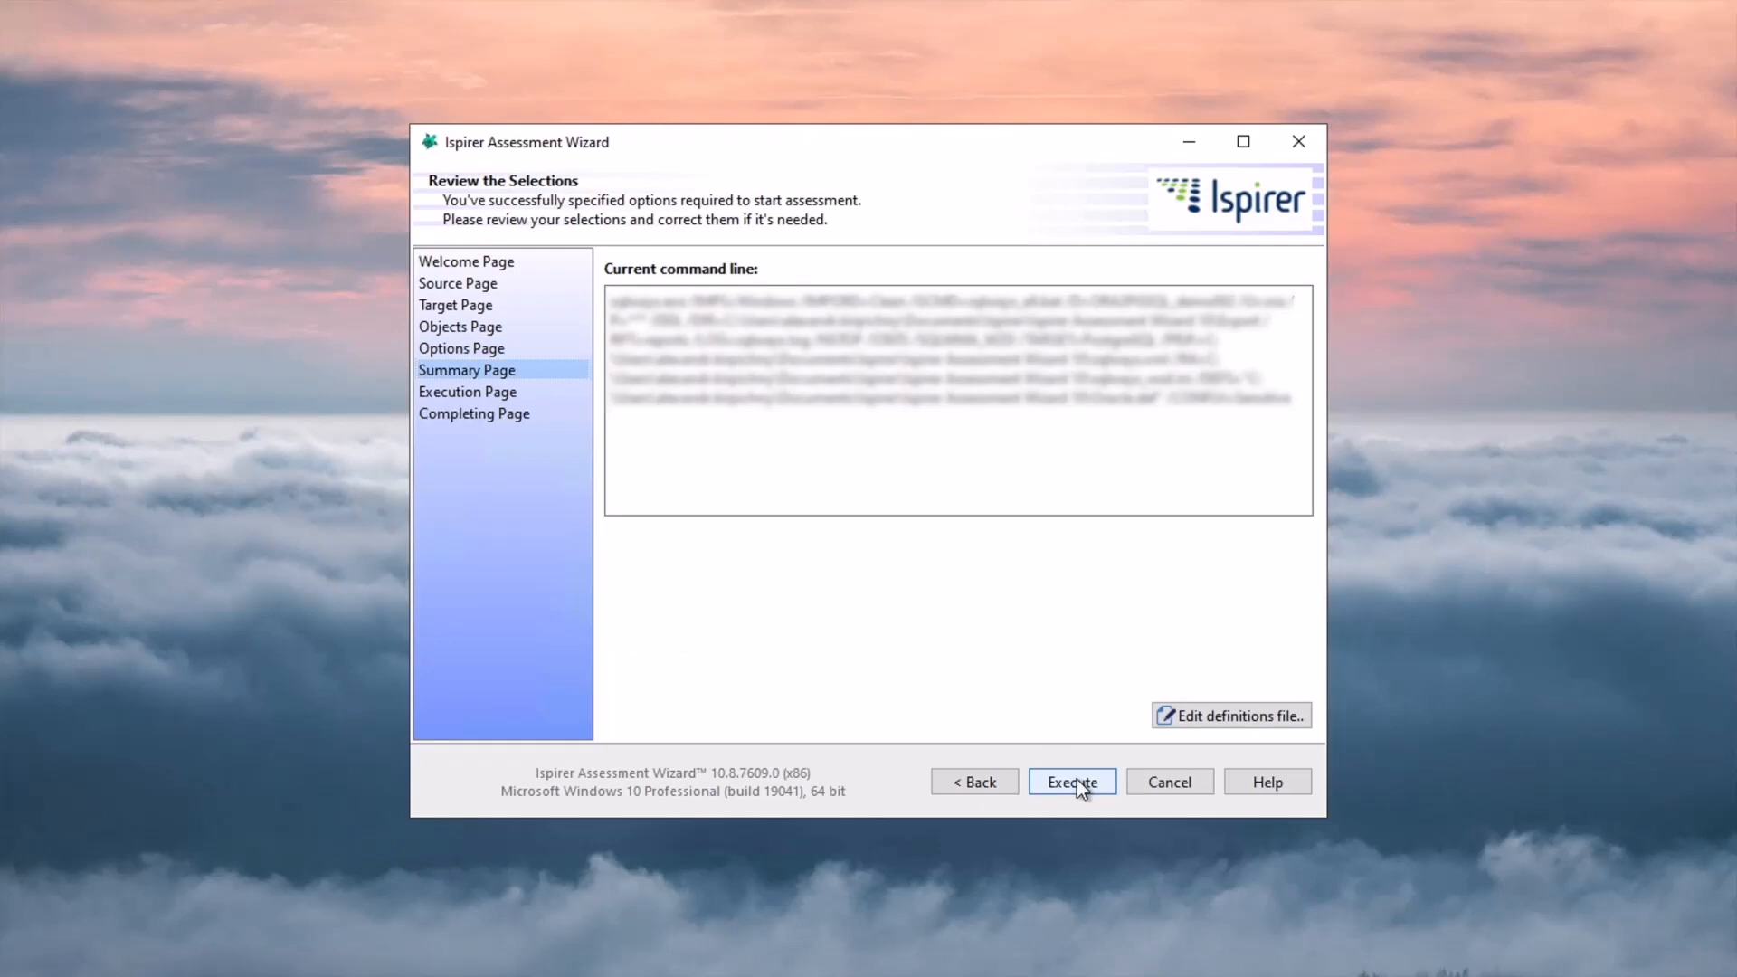
Execute the assessment (1080 of 1101 objects exported) and reach the Completing Page
click(1069, 781)
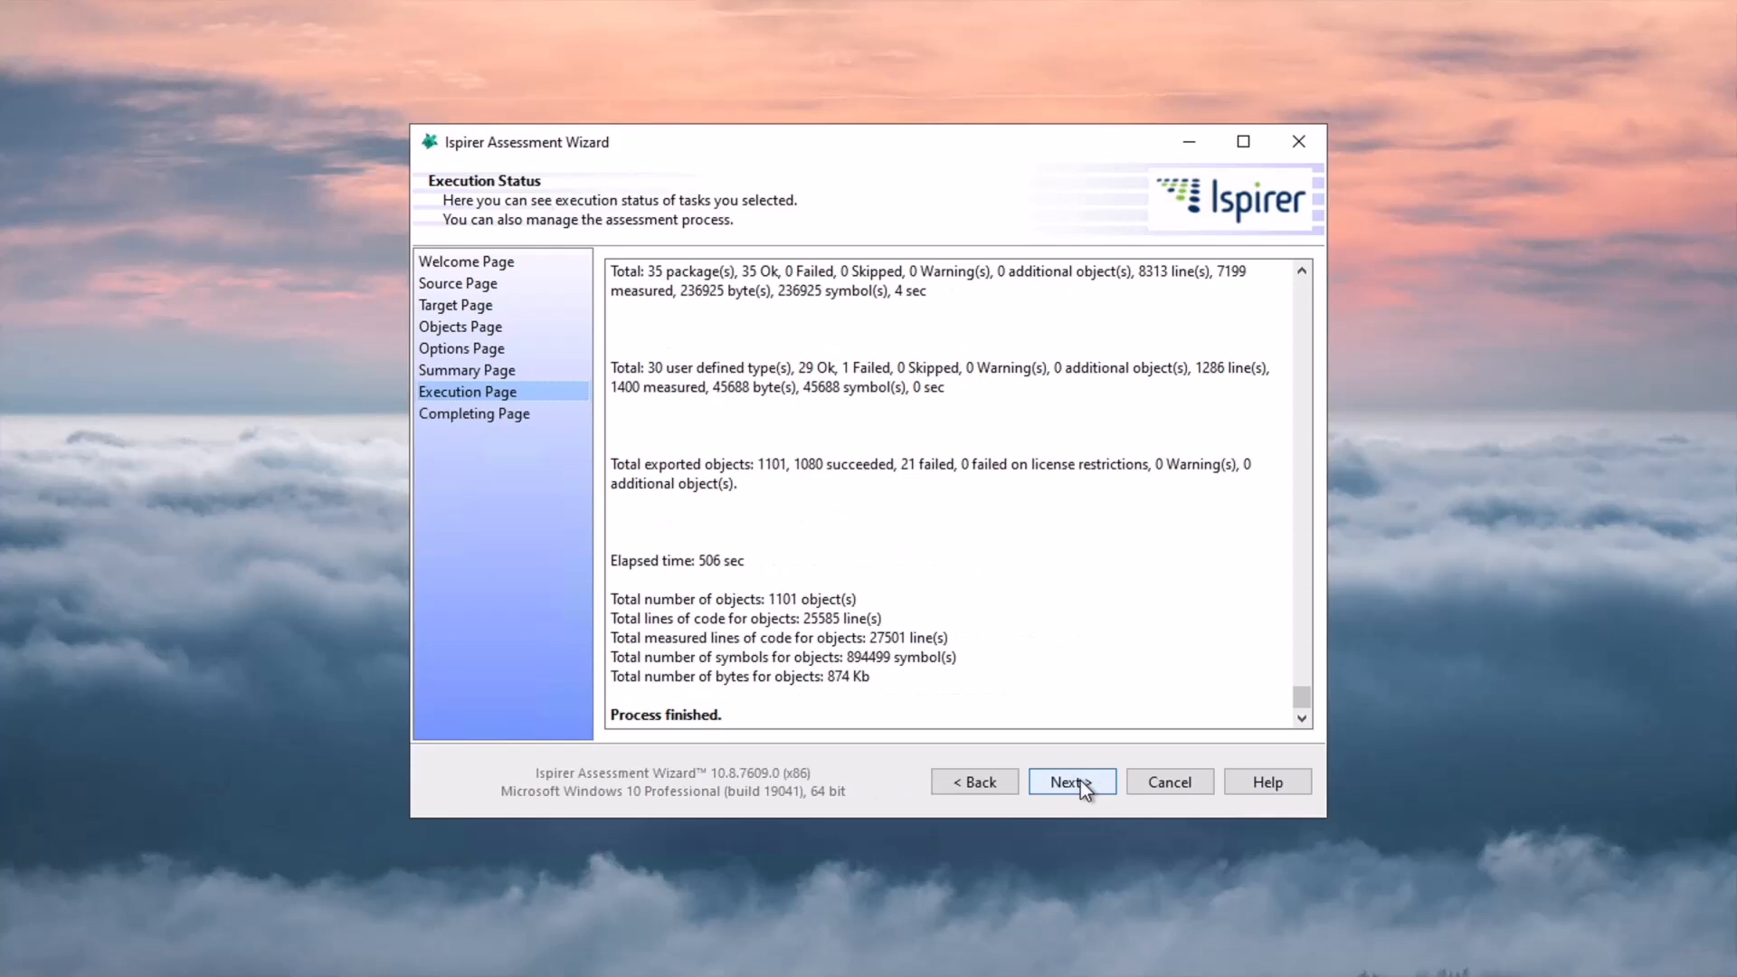
click(1069, 782)
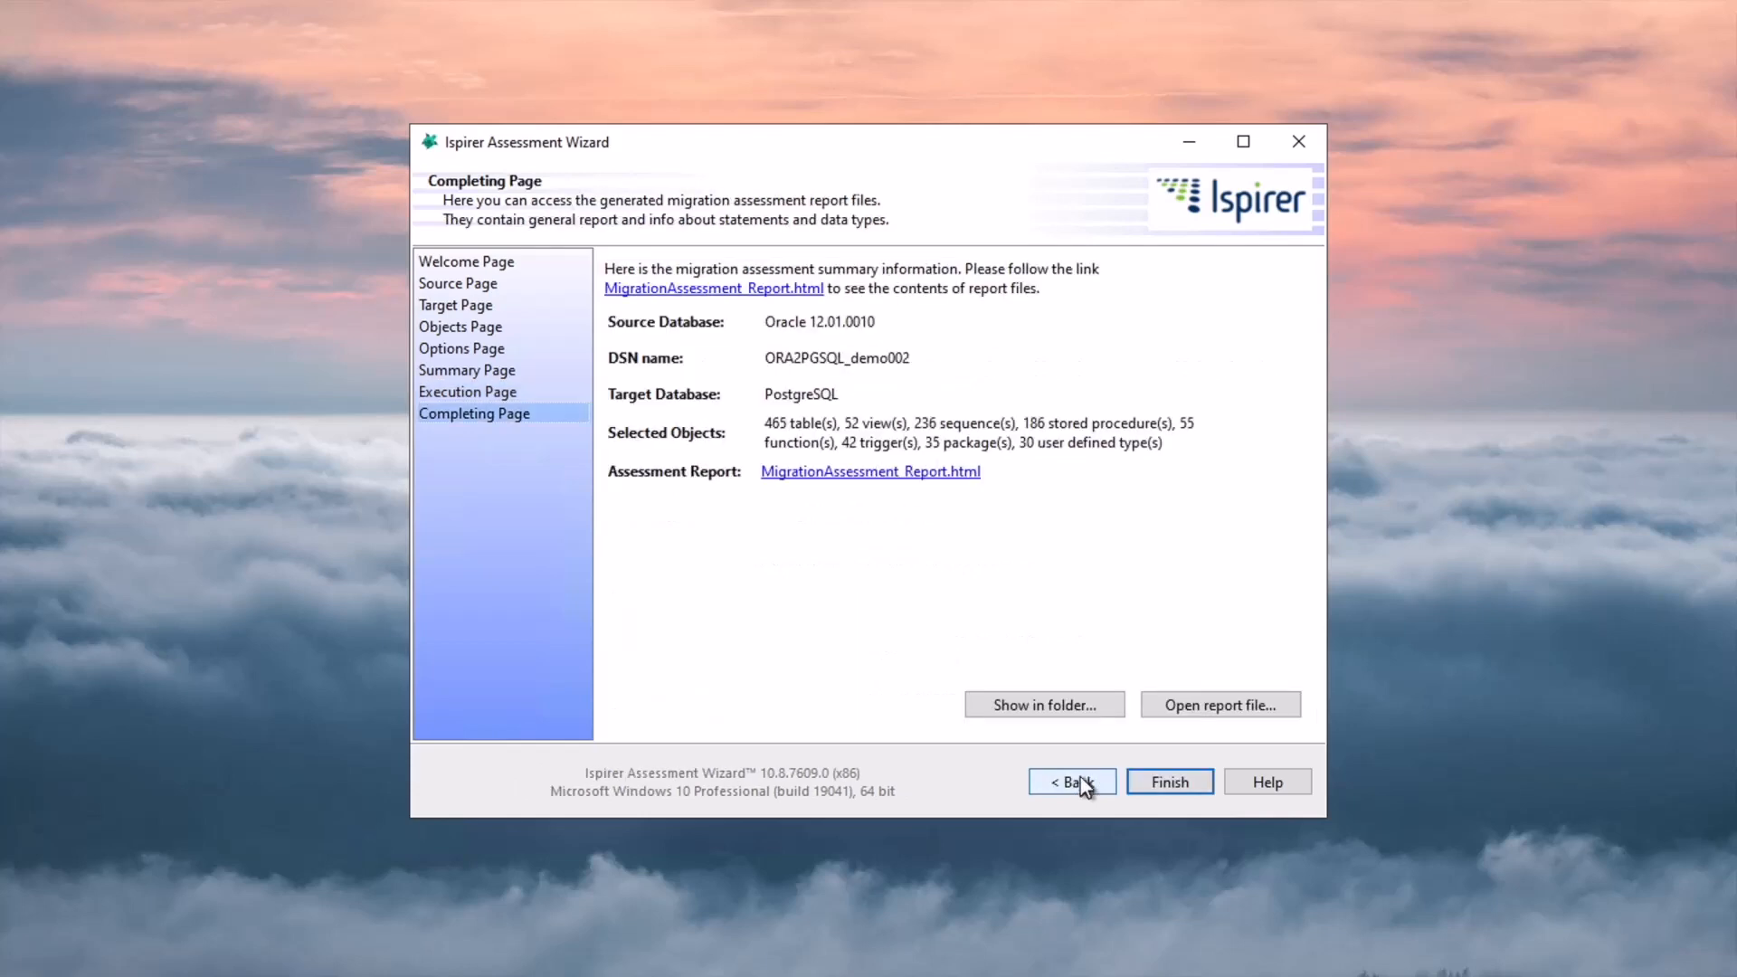
View MigrationAssessment_Report.html in Chrome down to Objects - Complexity Level Information
click(1217, 704)
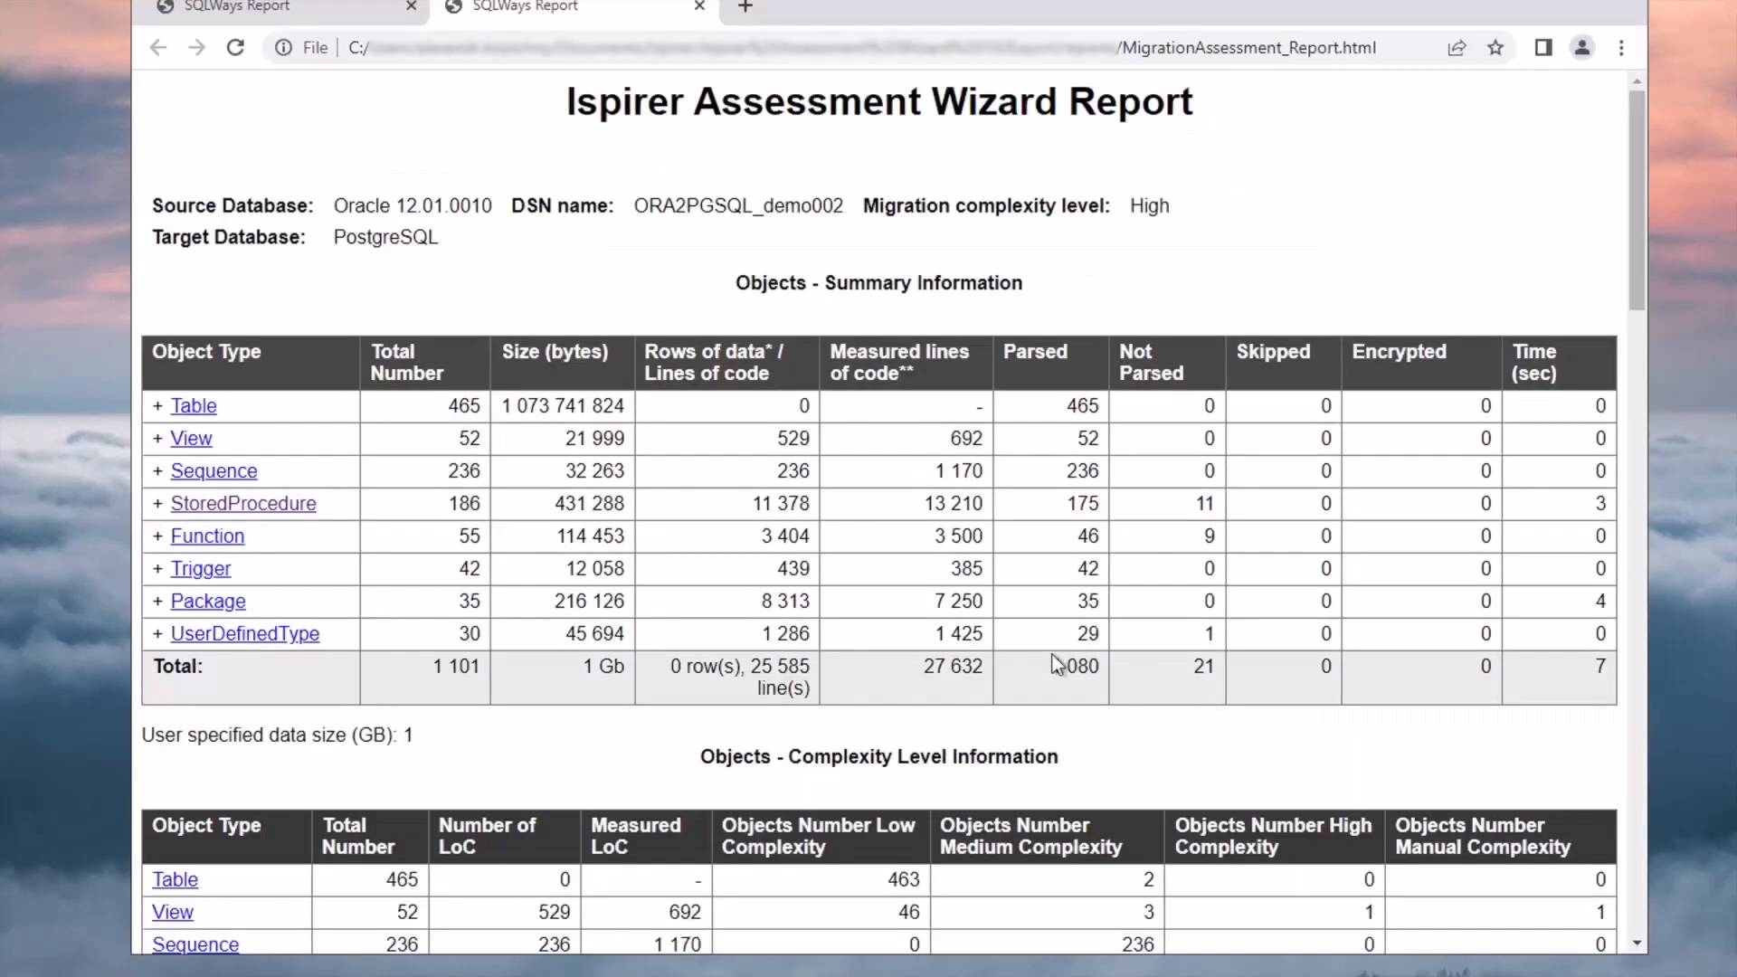
mouse_move(820, 664)
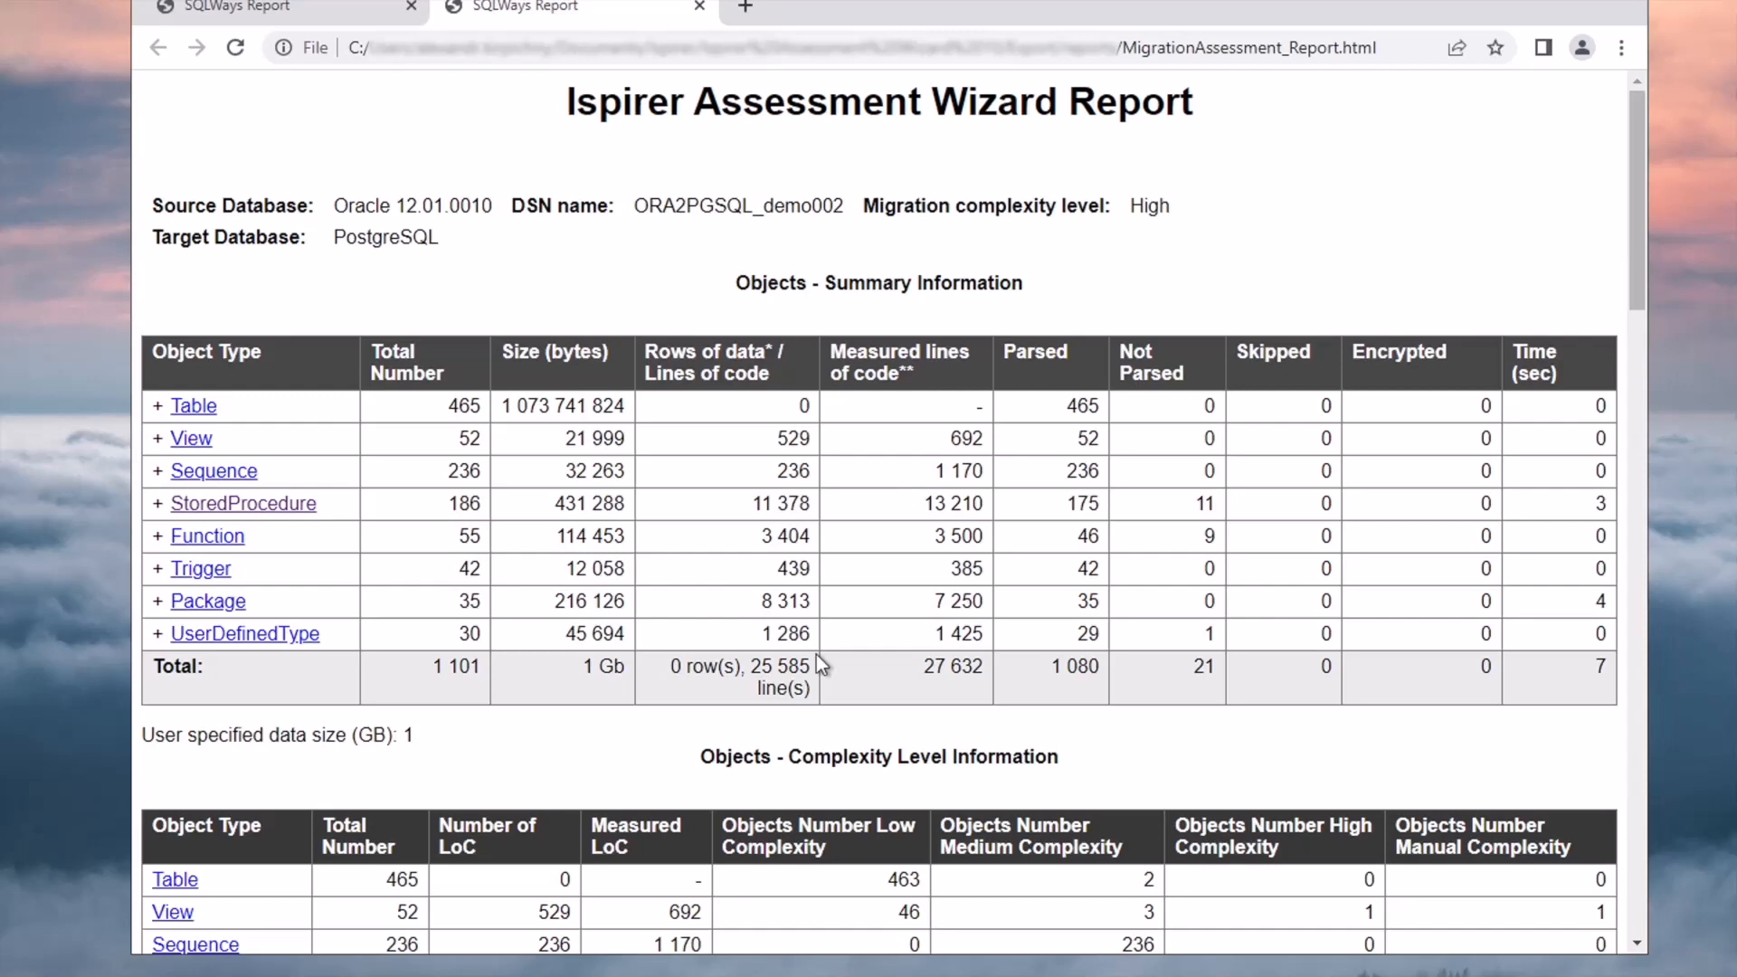
scroll(down, 3)
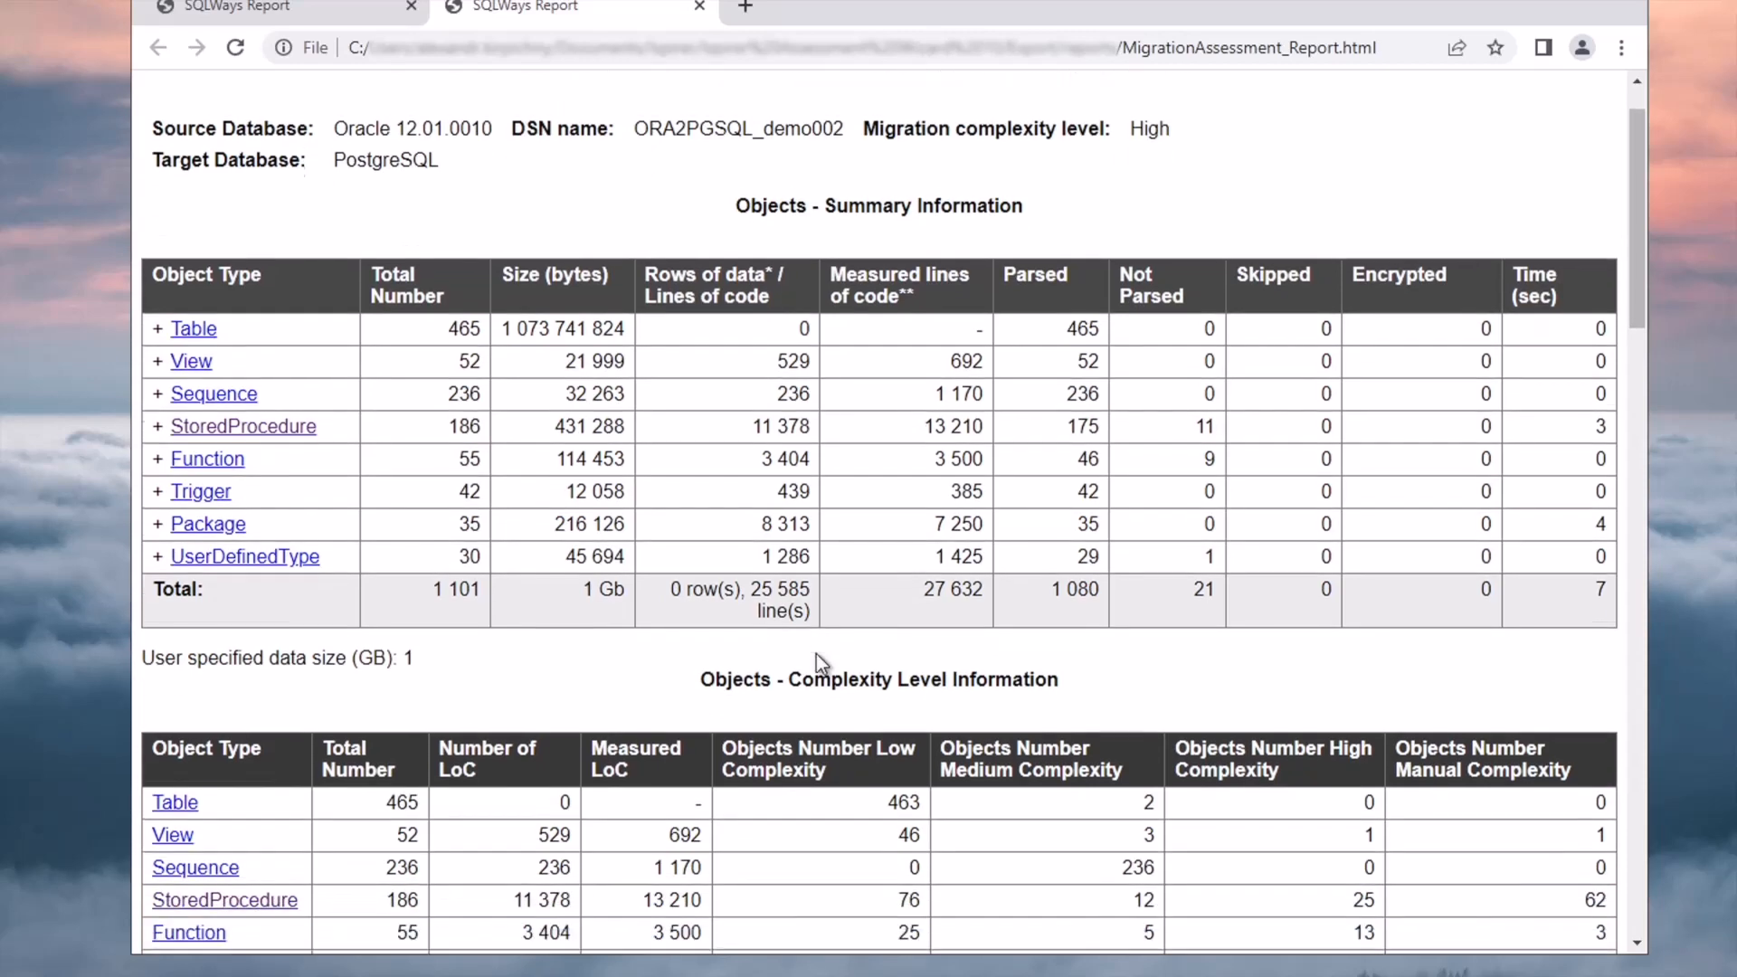
scroll(down, 3)
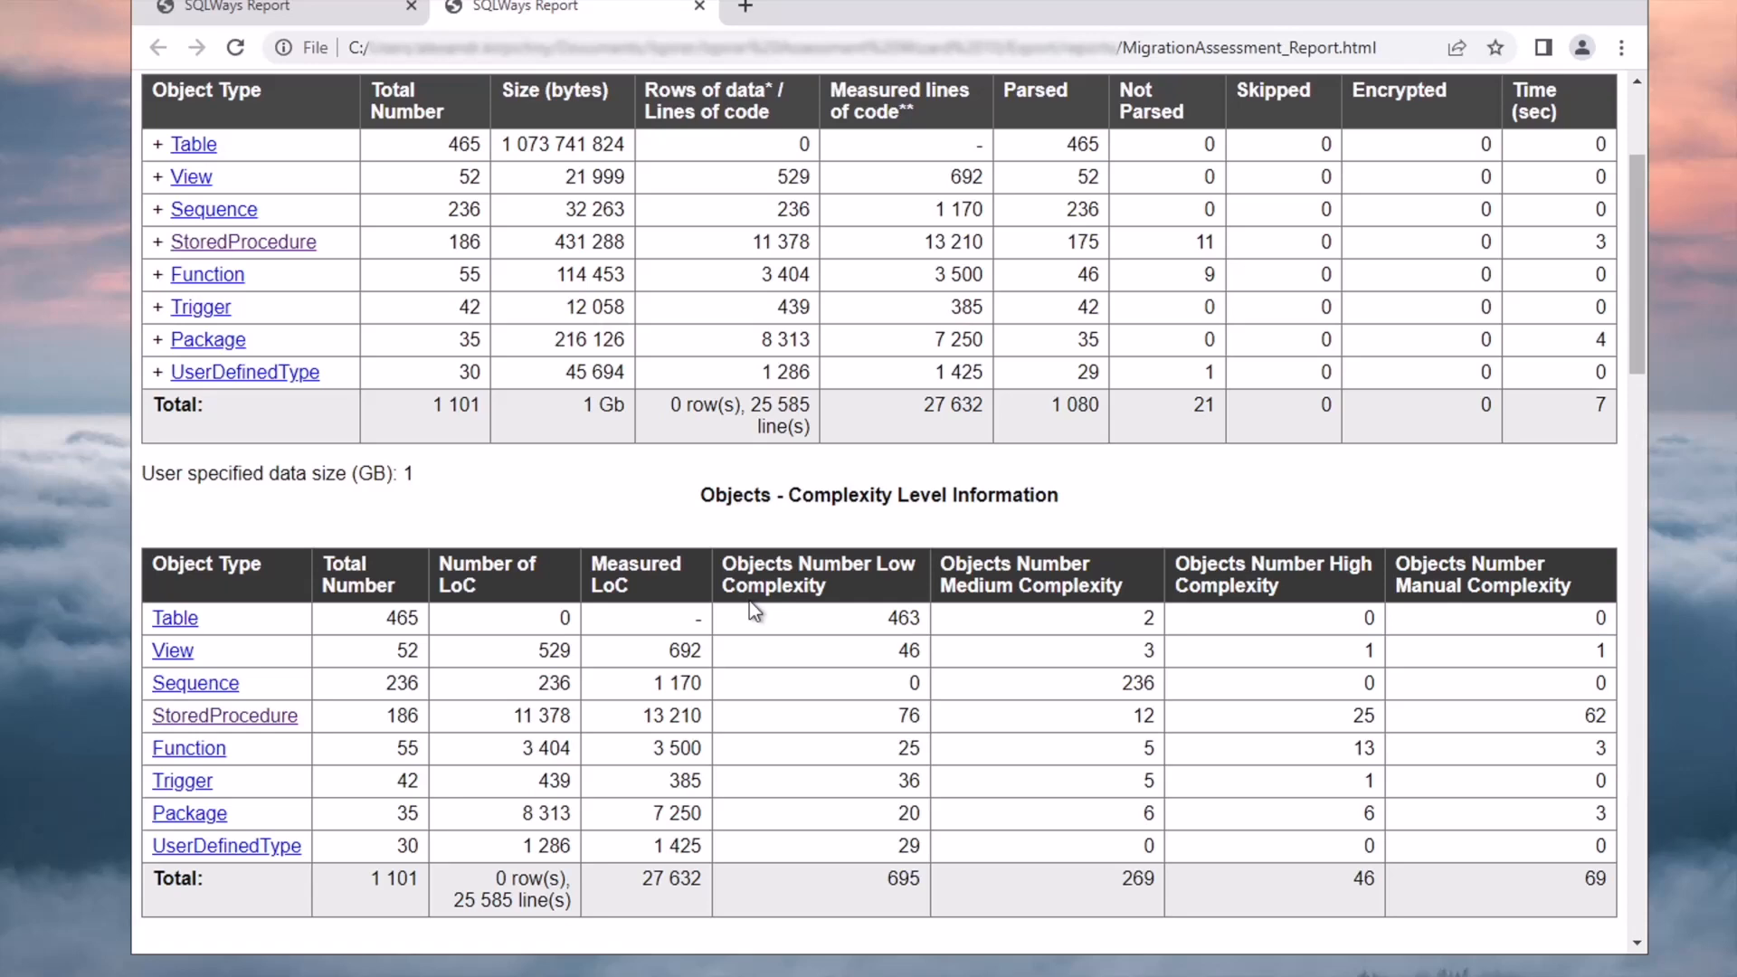
mouse_move(225, 717)
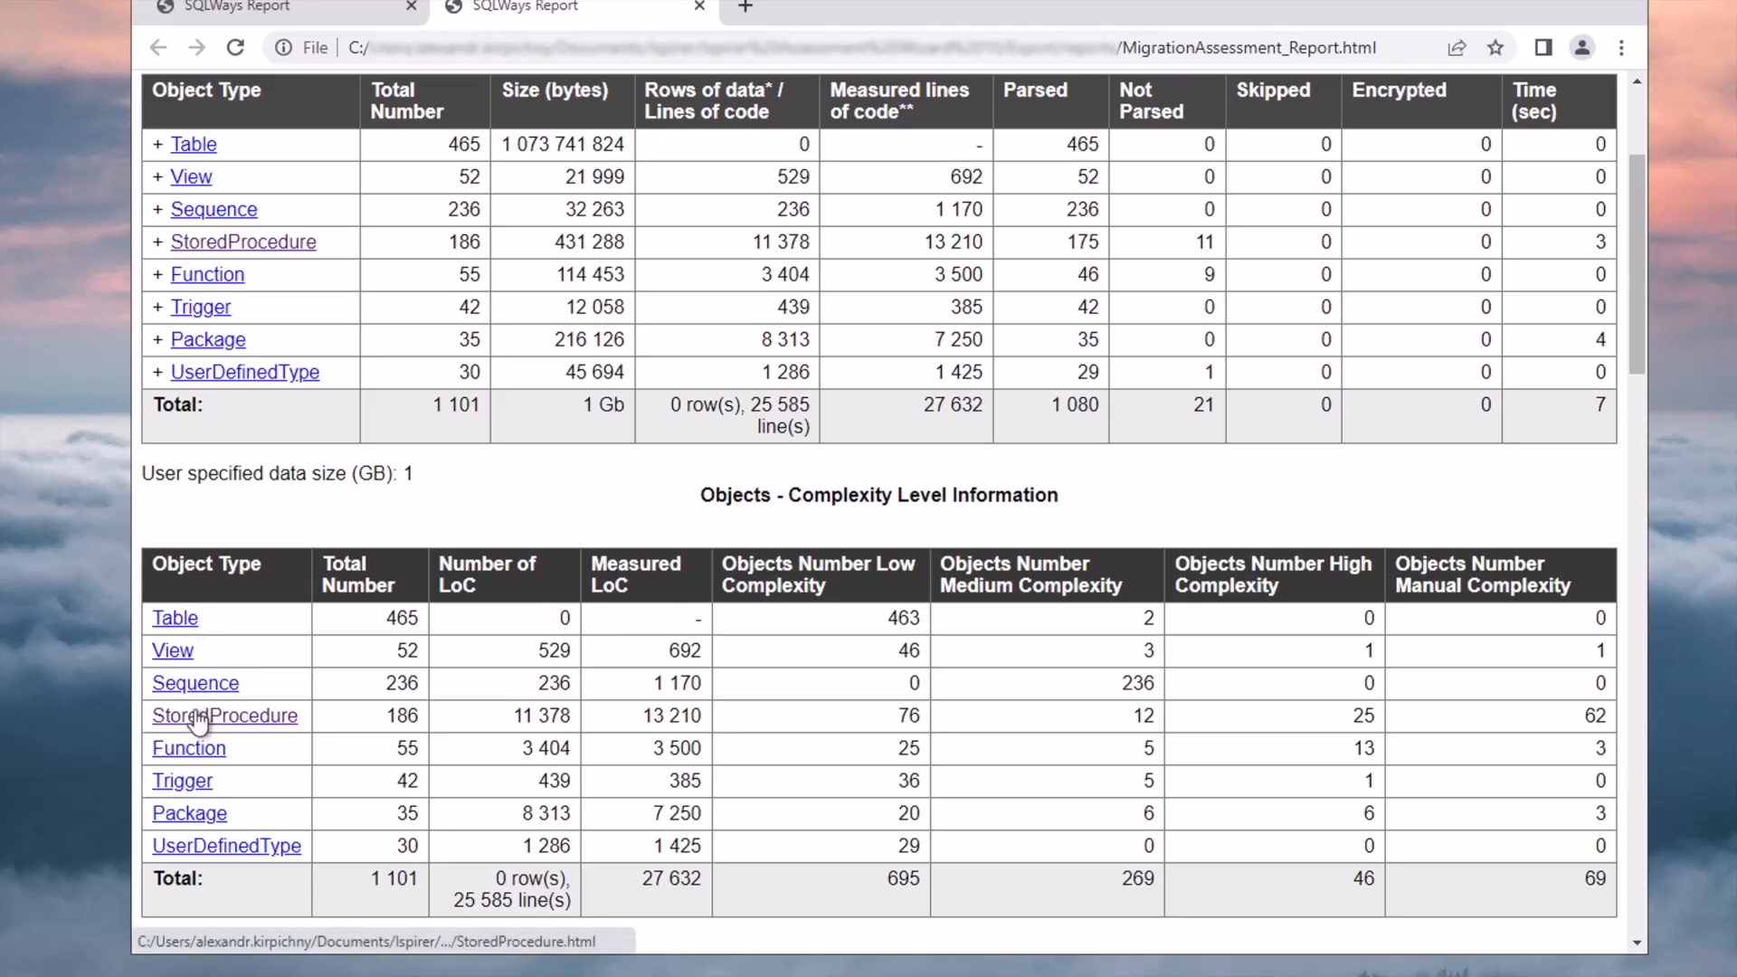
mouse_move(224, 716)
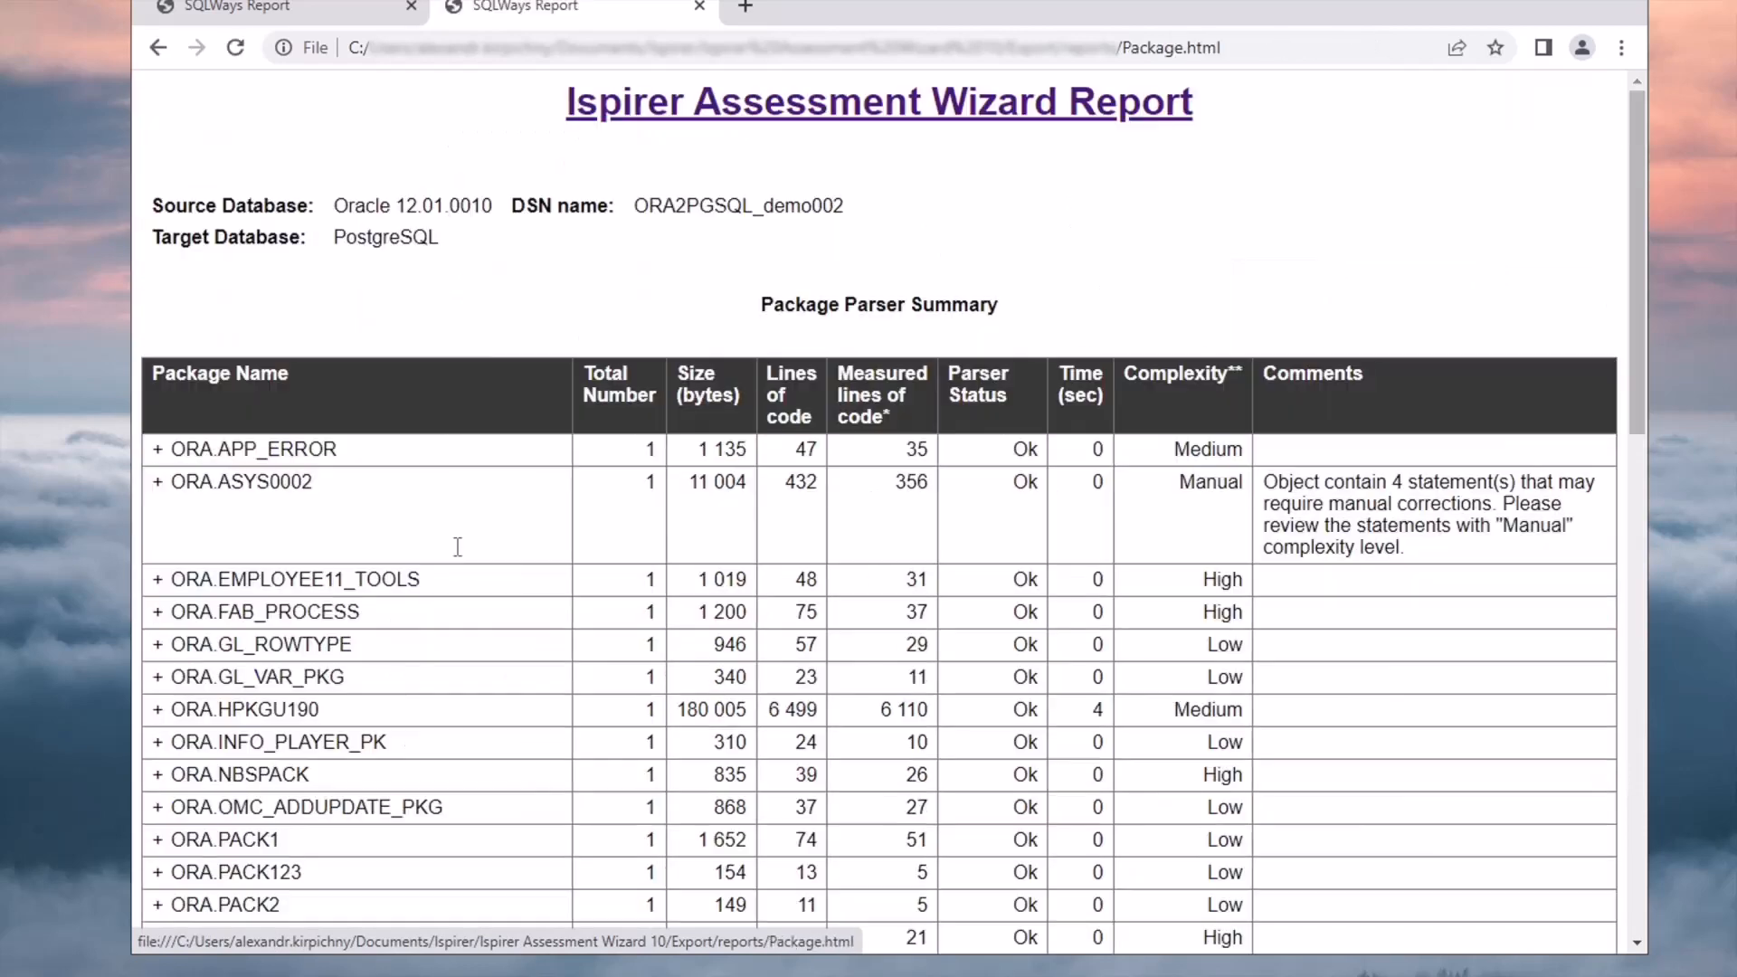
Expand ORA.ASYS0002 and system packages/utl_file statement breakdowns, then return to the main report
scroll(down, 3)
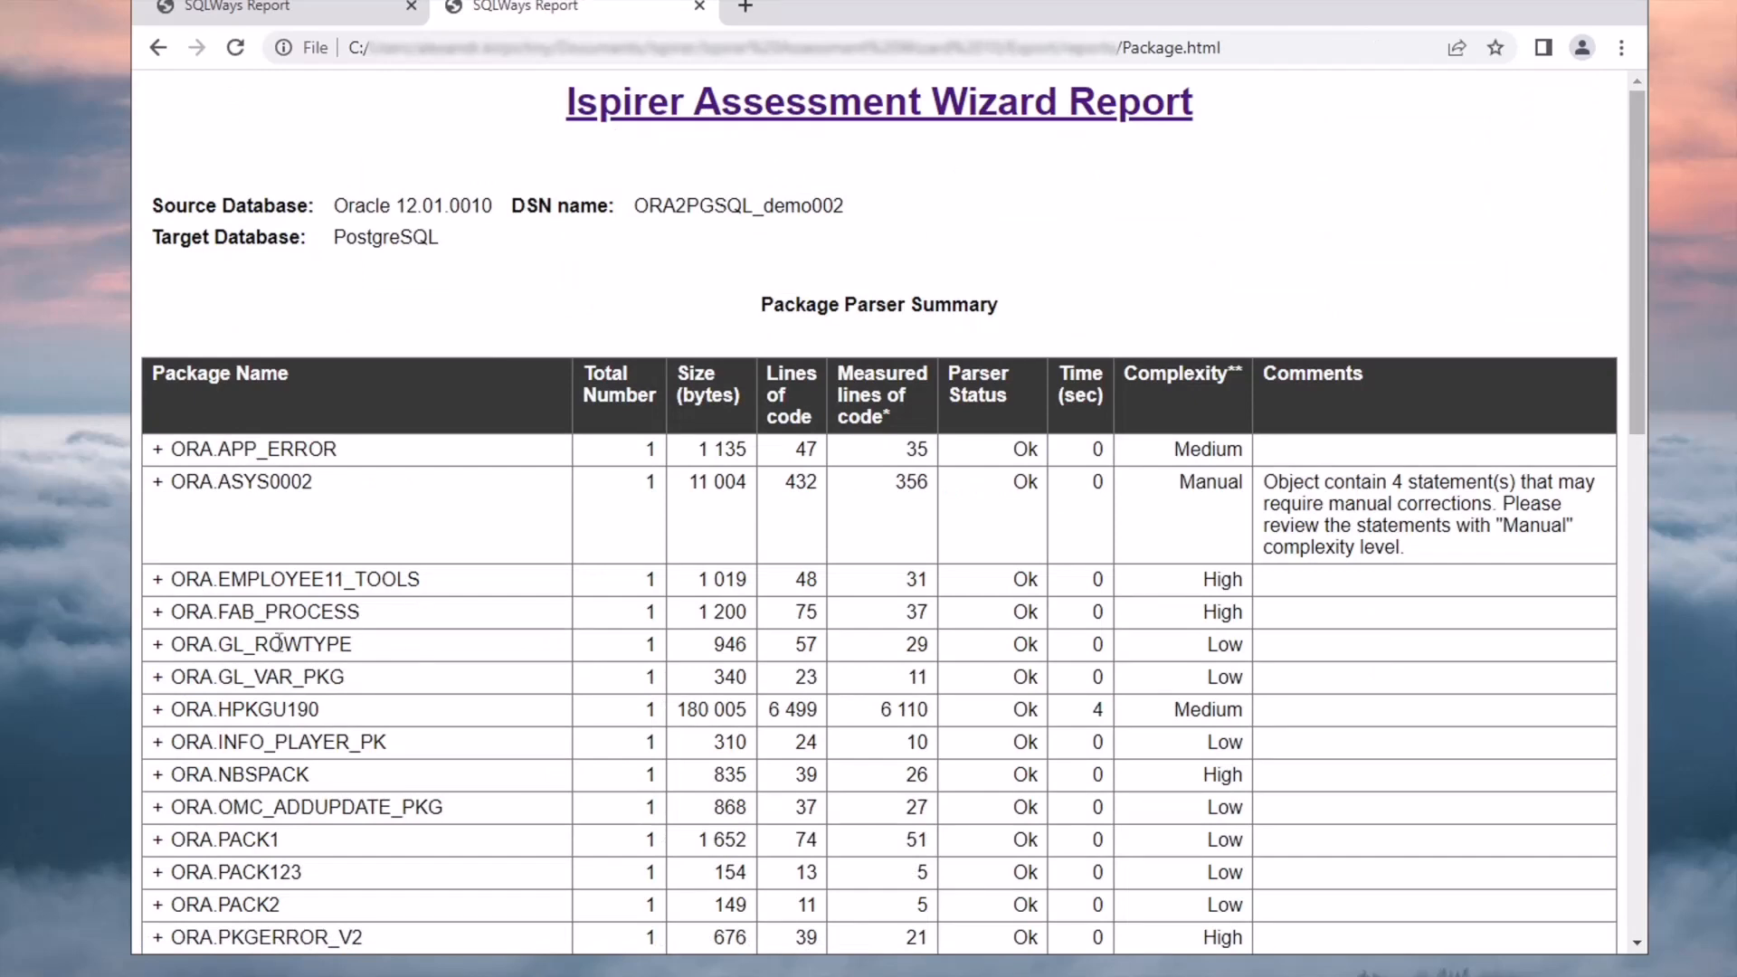
scroll(down, 3)
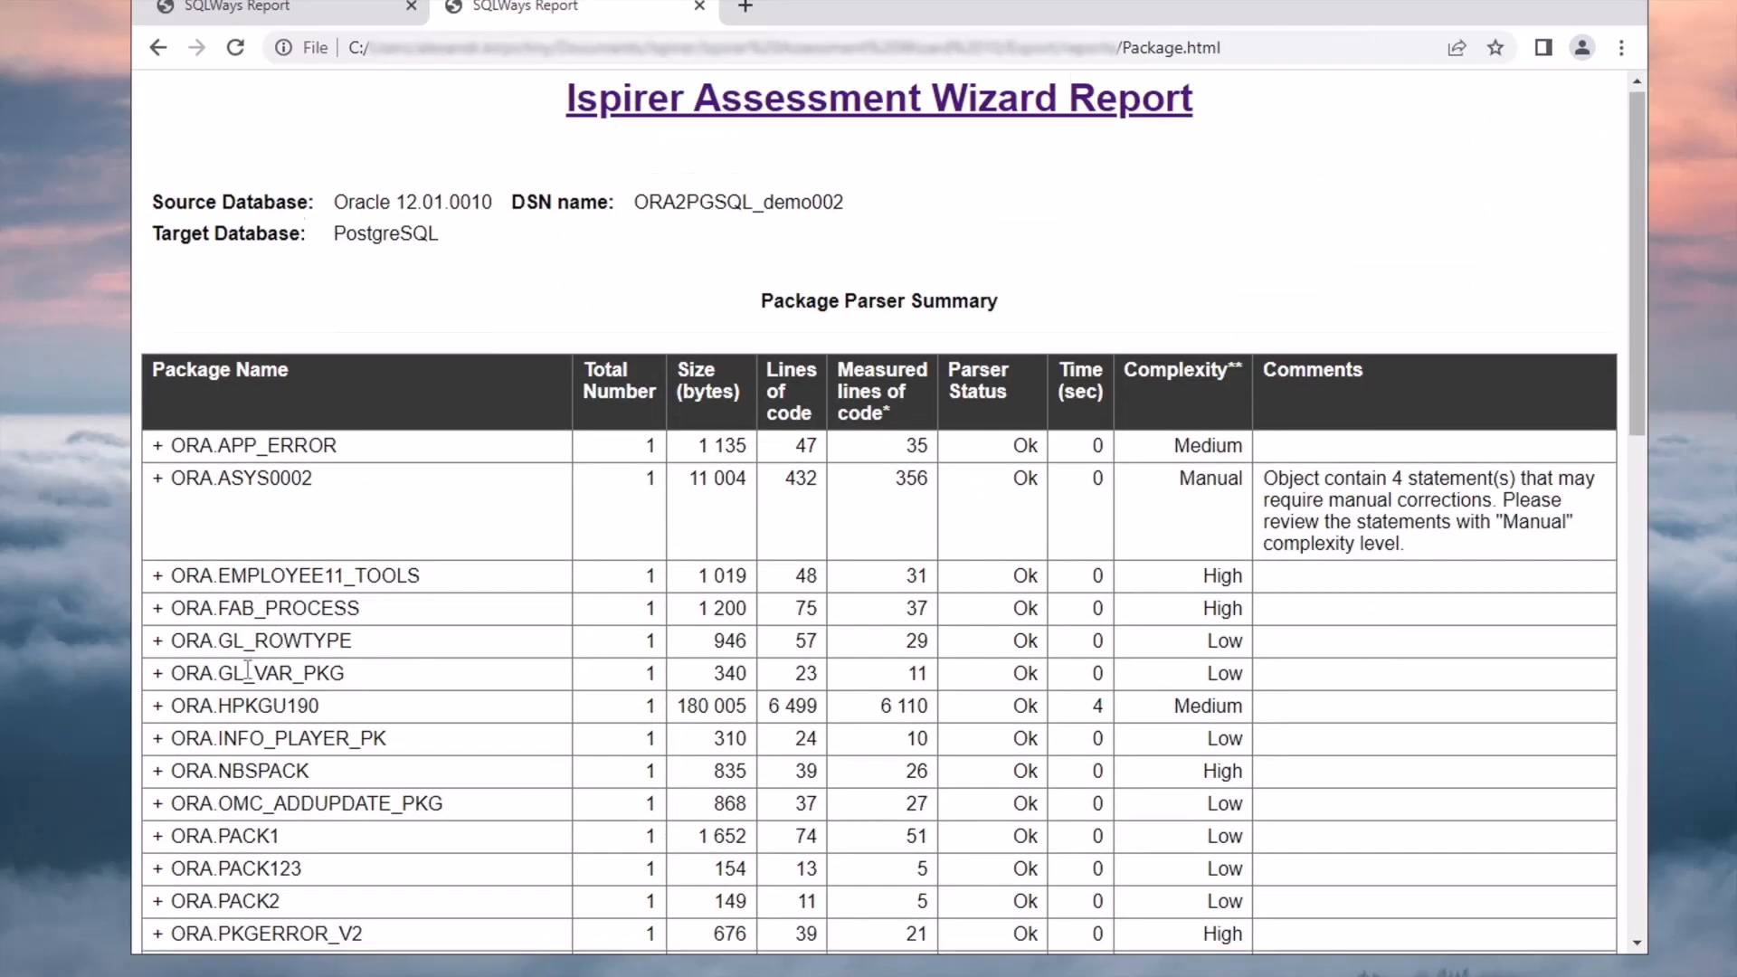
click(158, 271)
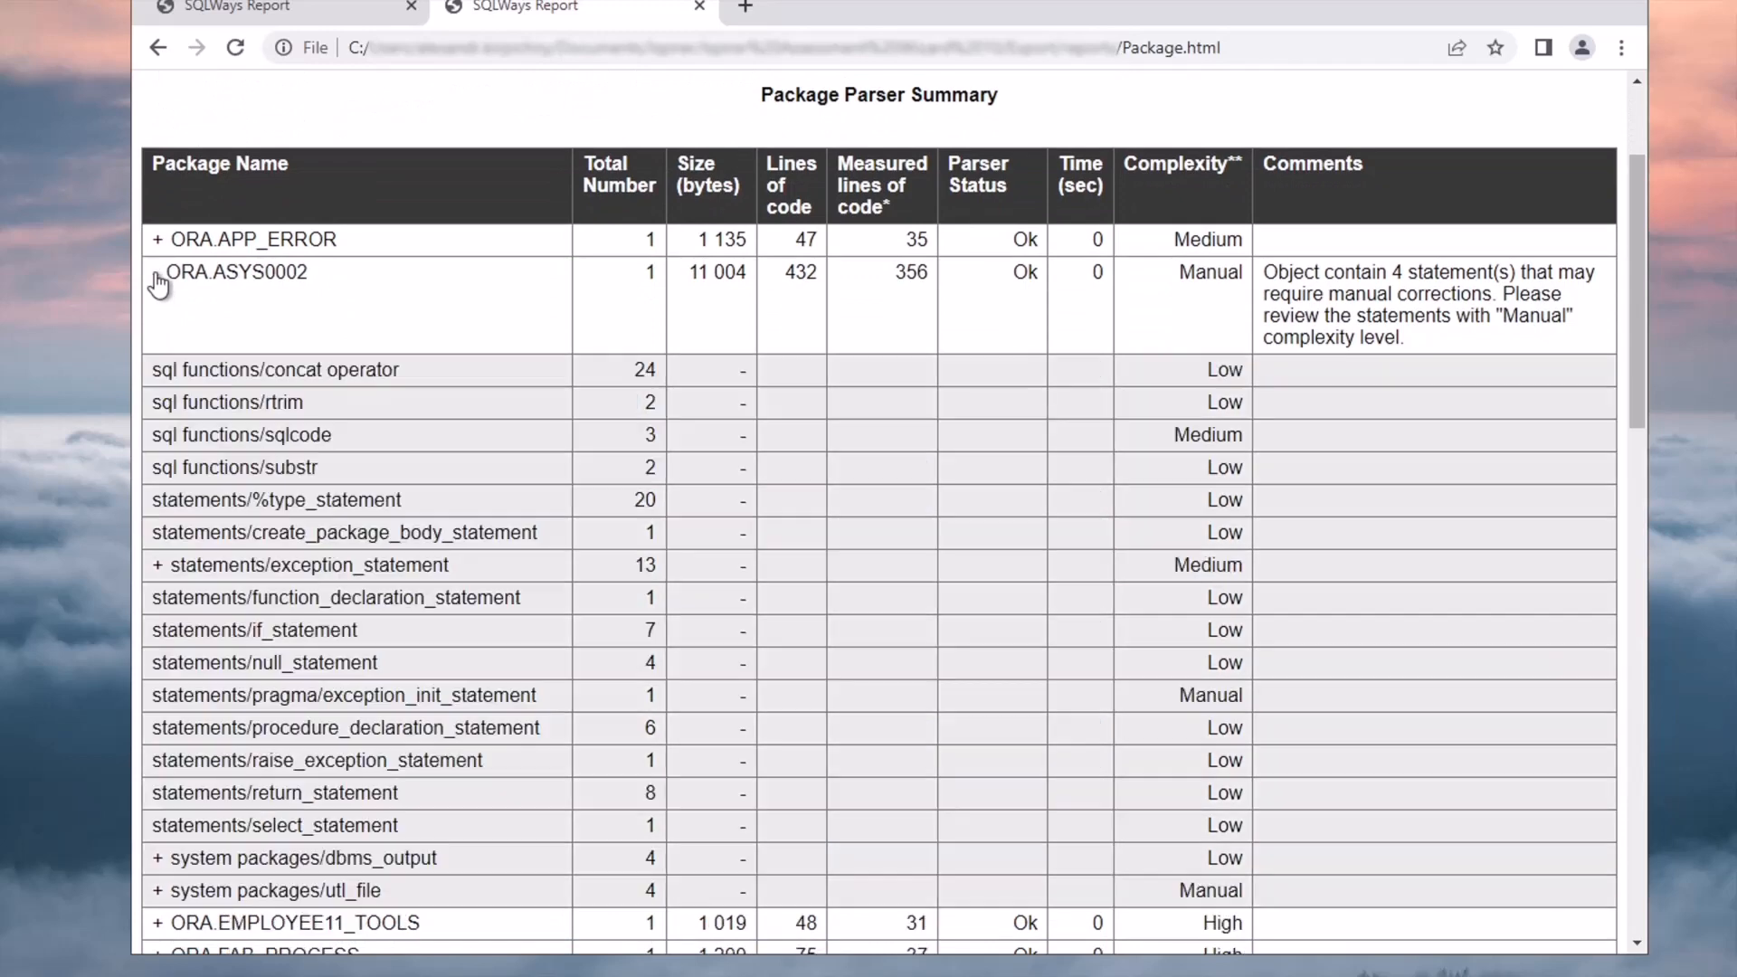
click(155, 271)
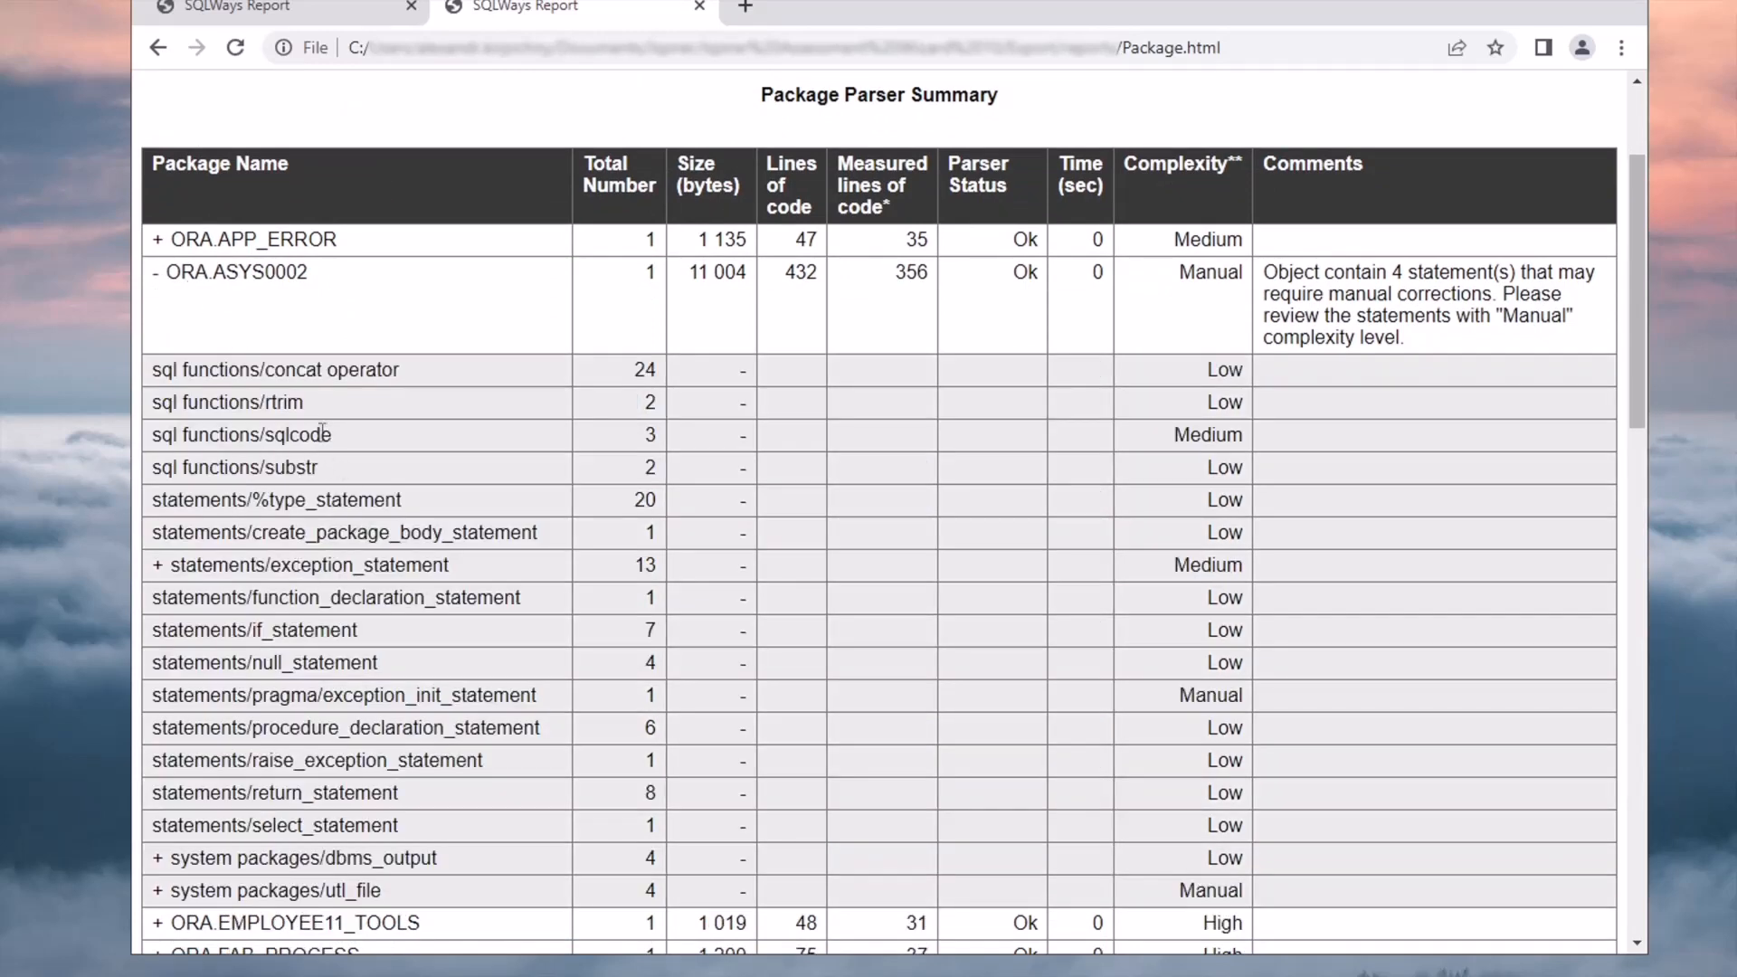
mouse_move(293, 664)
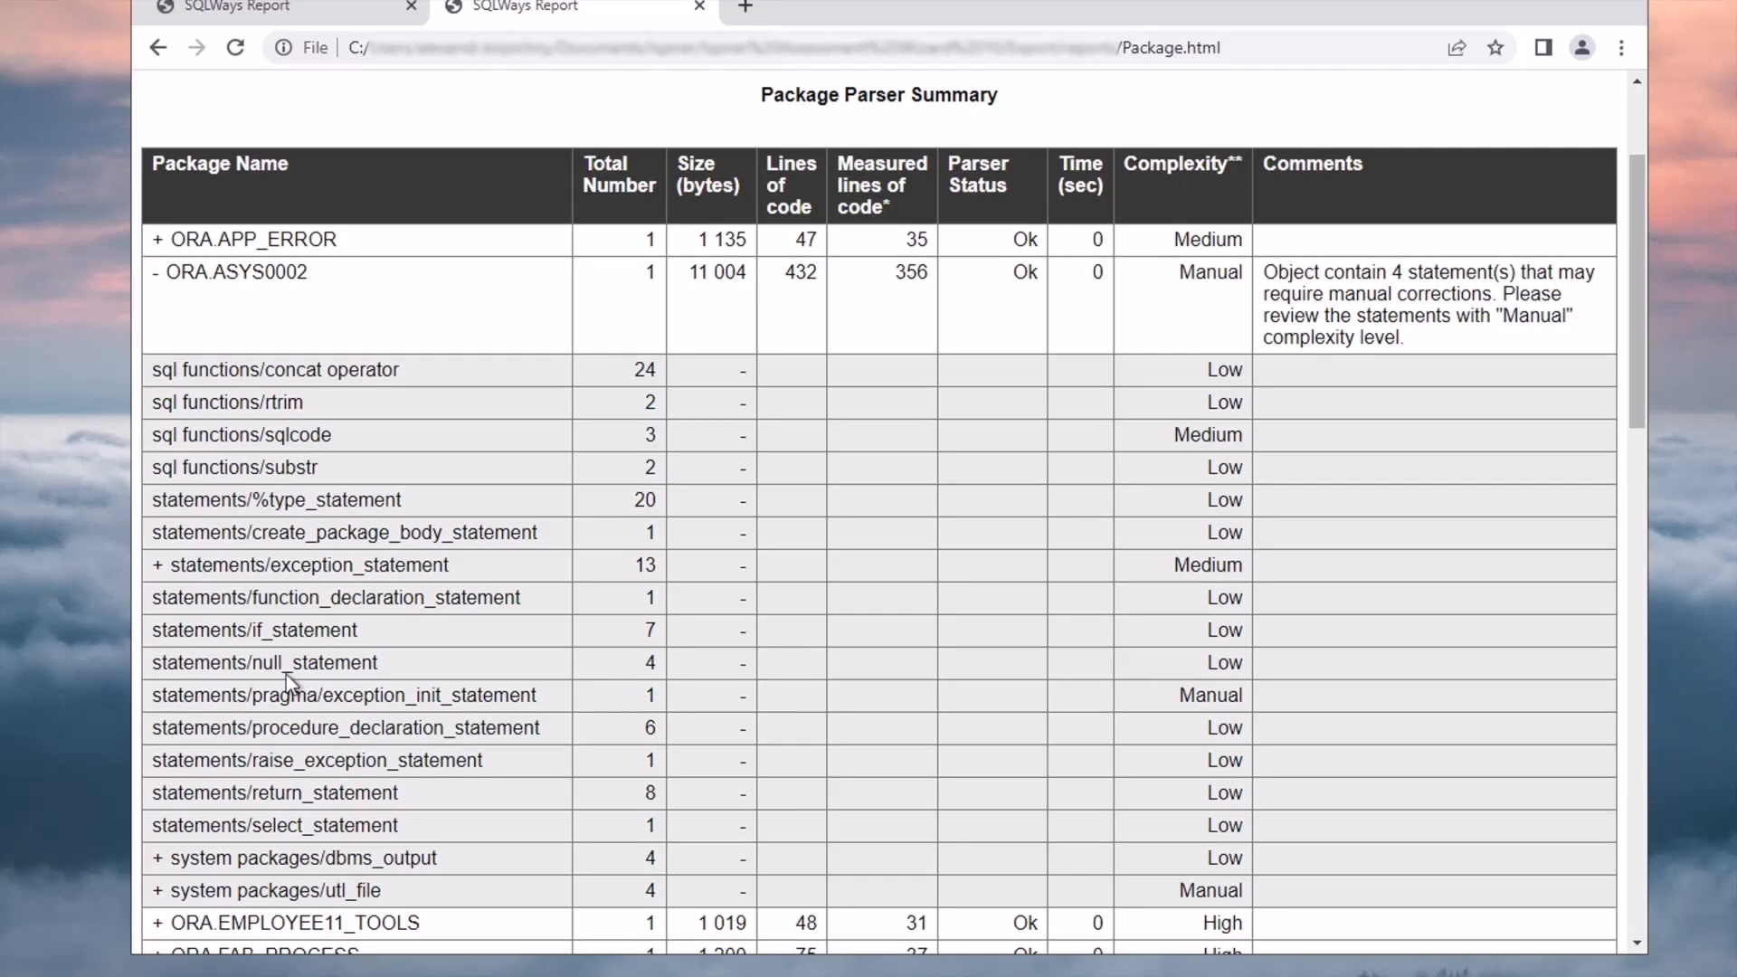
mouse_move(163, 901)
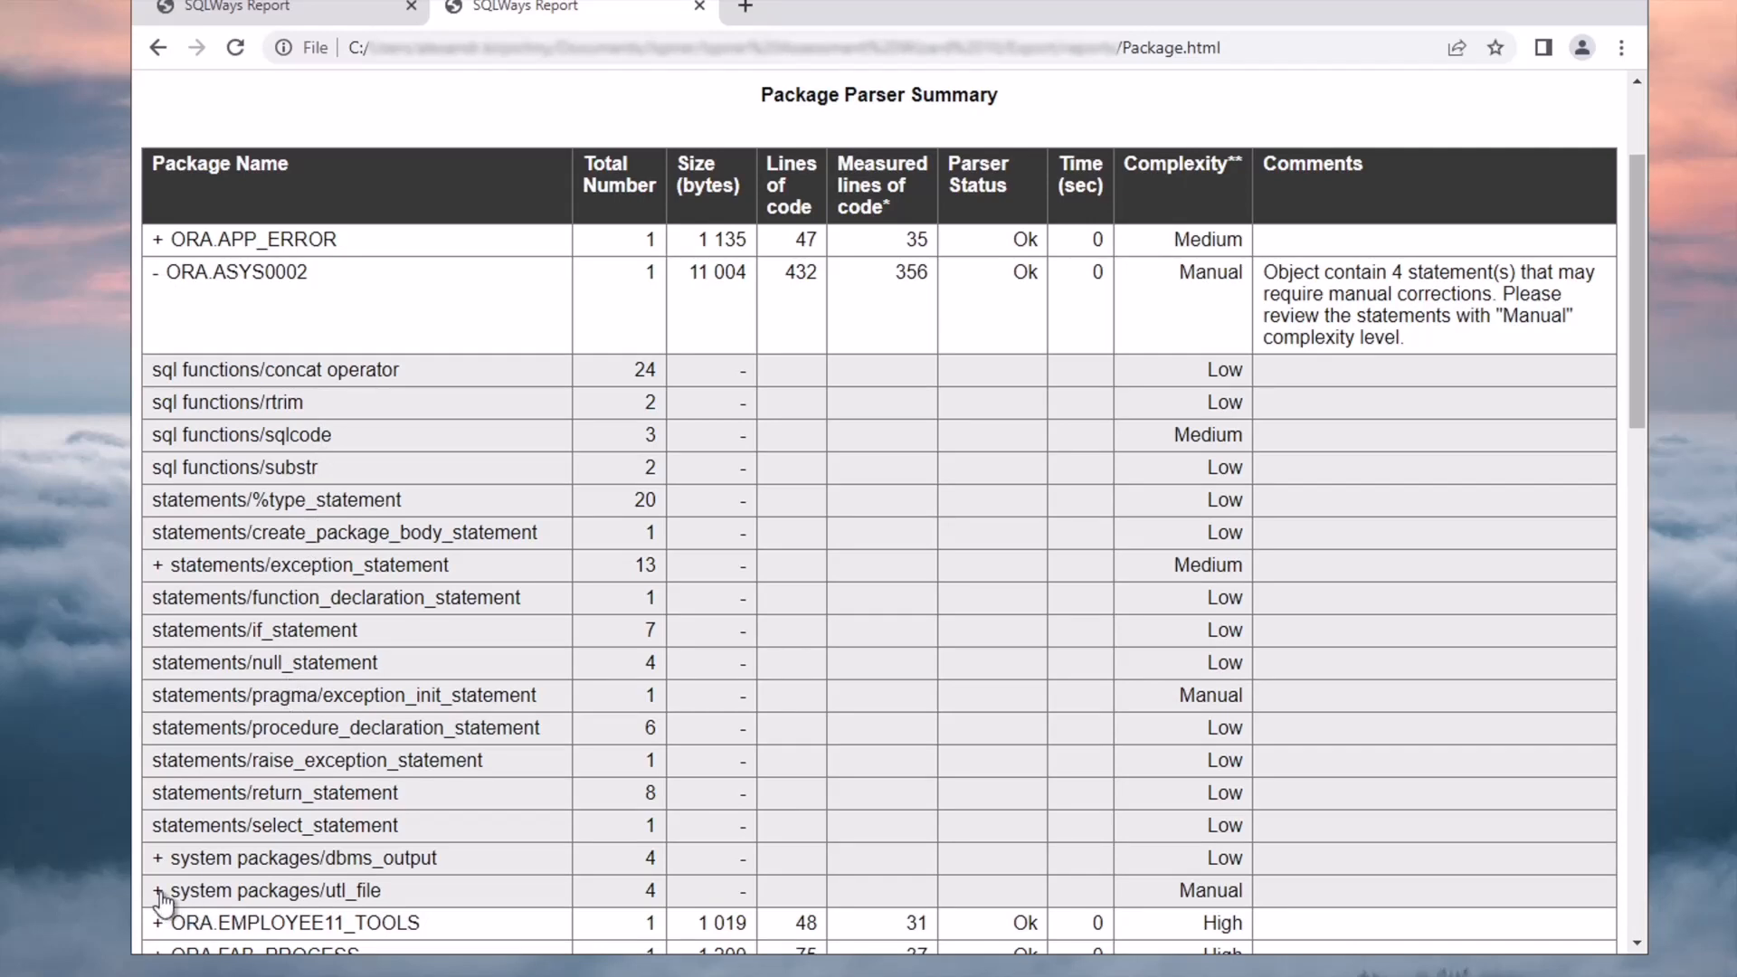
click(159, 890)
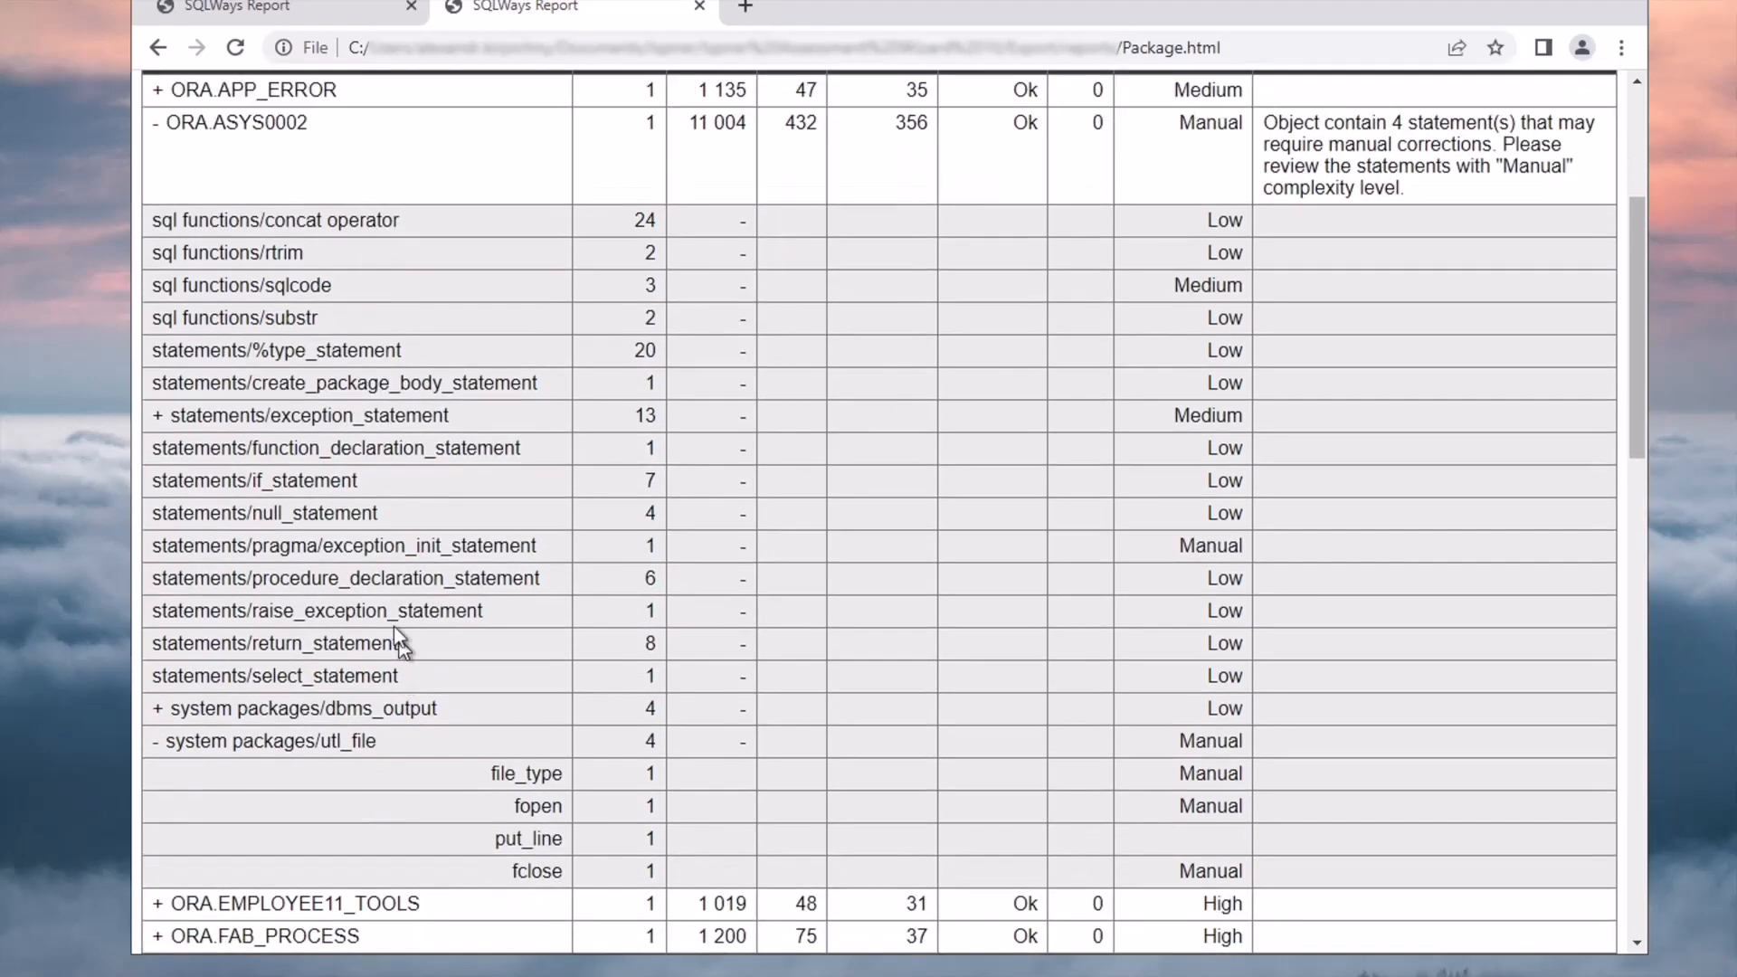
click(153, 122)
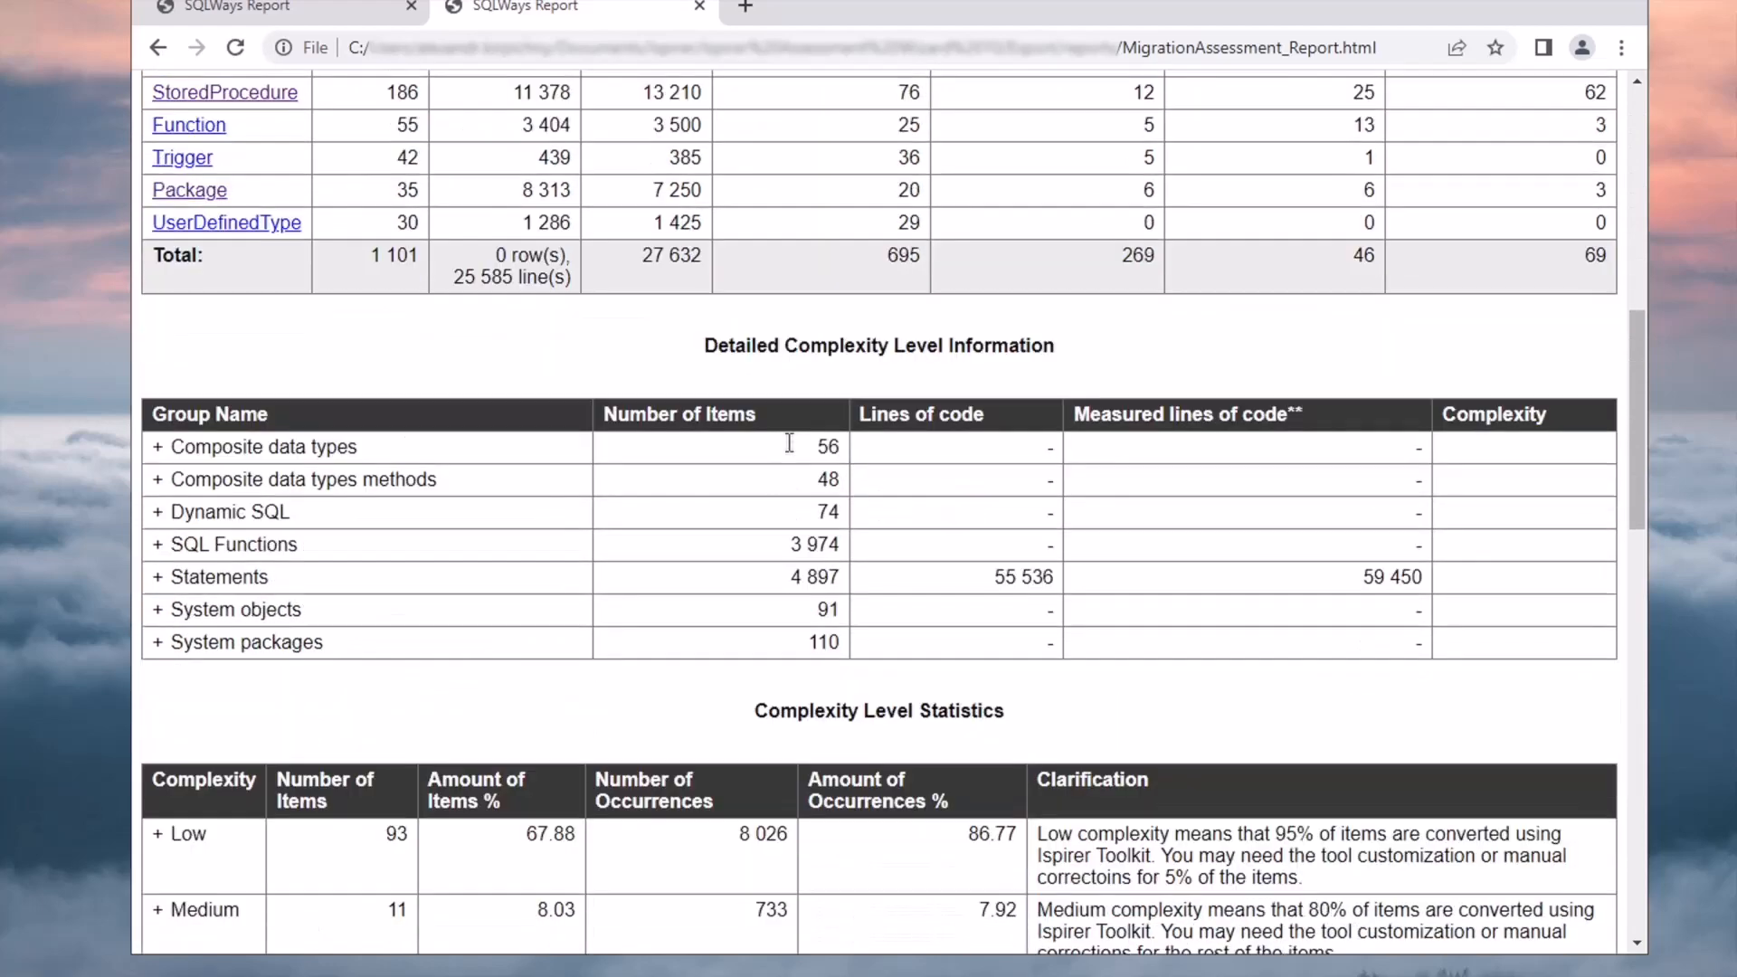
Scroll through Ispirer Toolkit Efficiency Assumption and Migration Services Proposal to the report footer
scroll(down, 3)
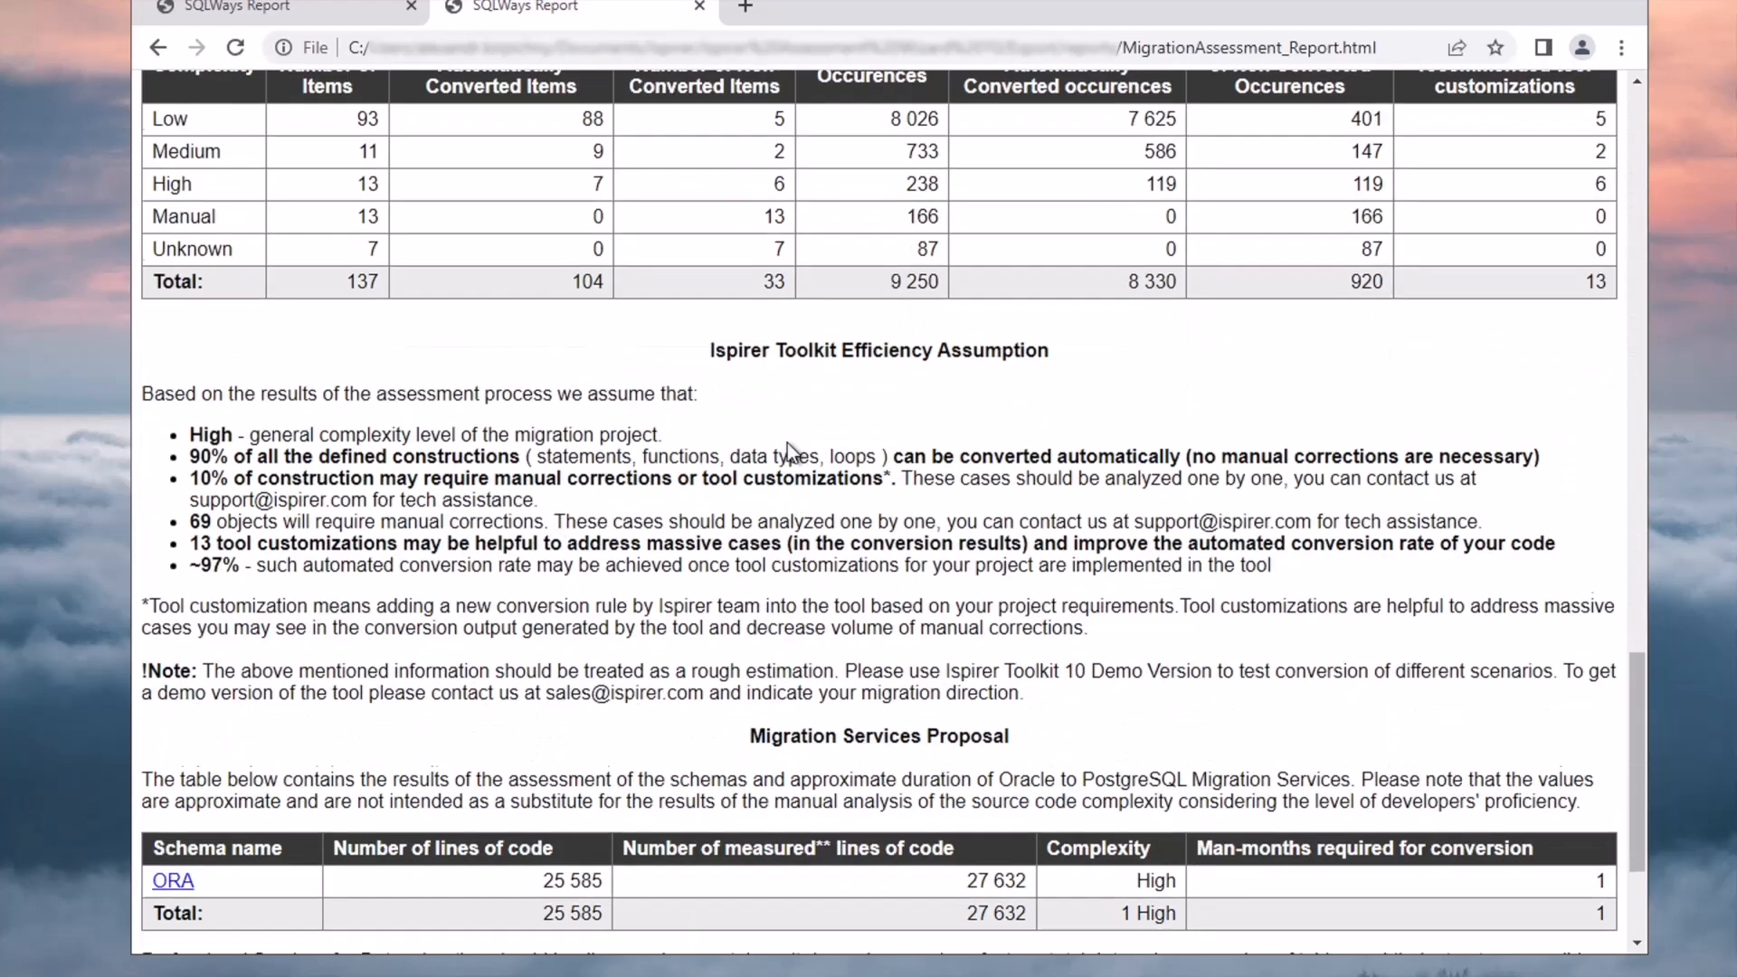
scroll(down, 3)
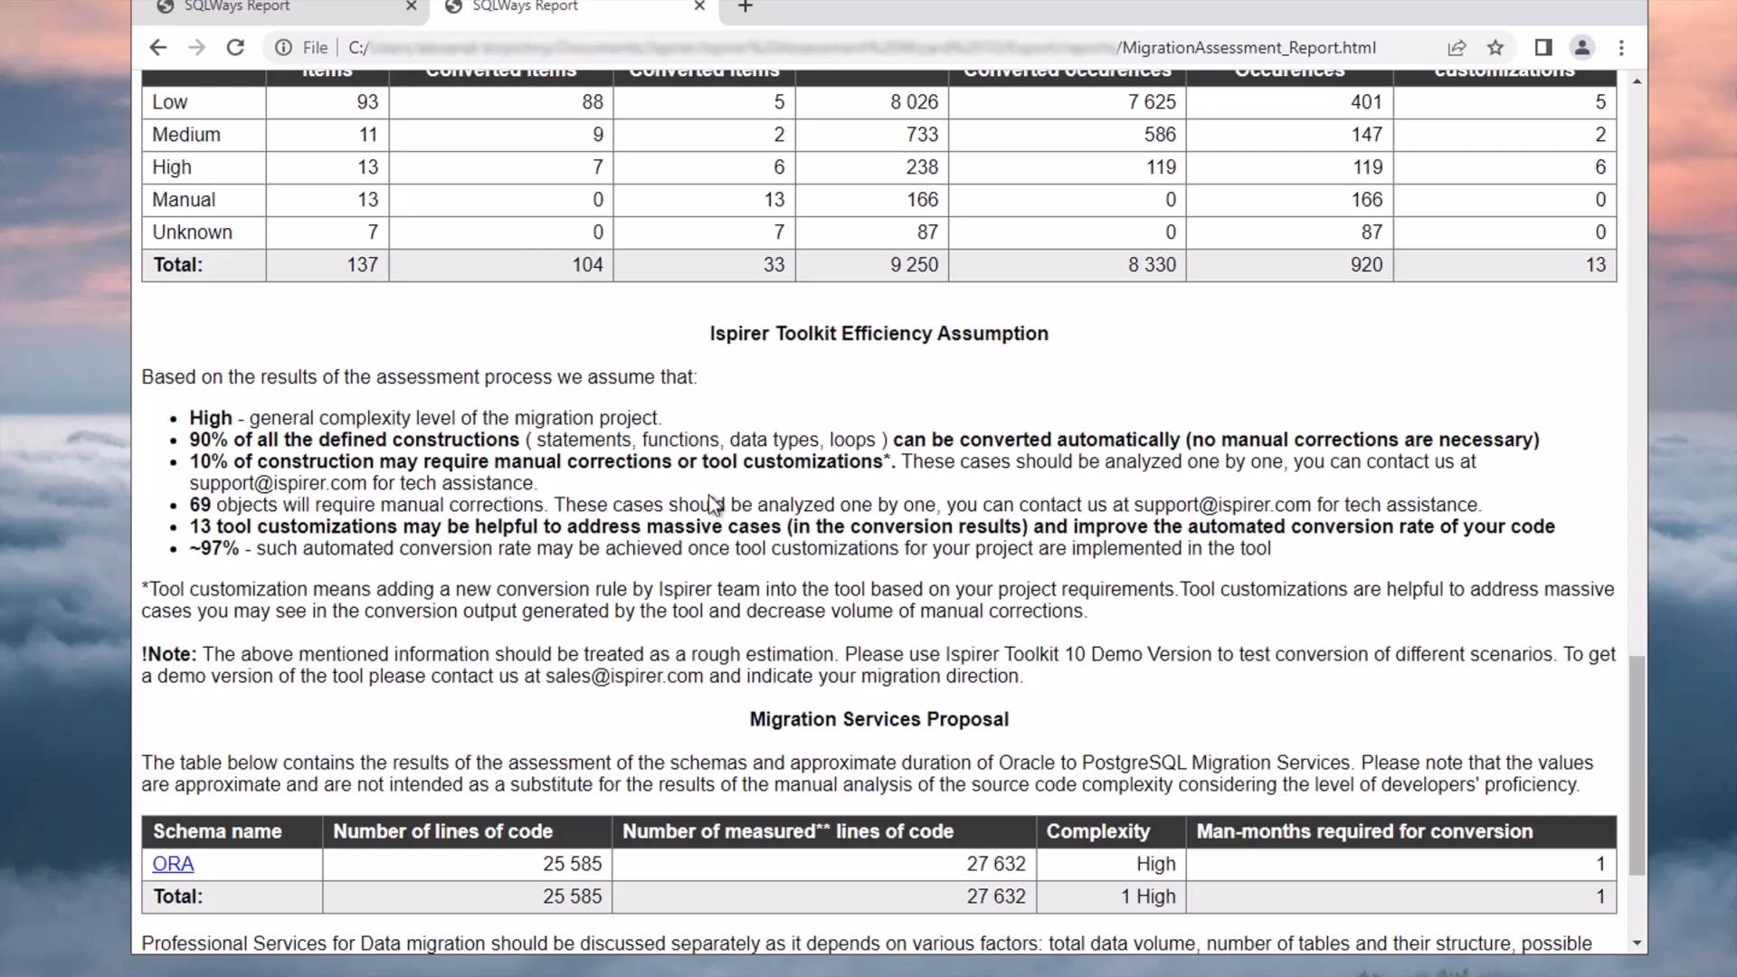
mouse_move(183, 501)
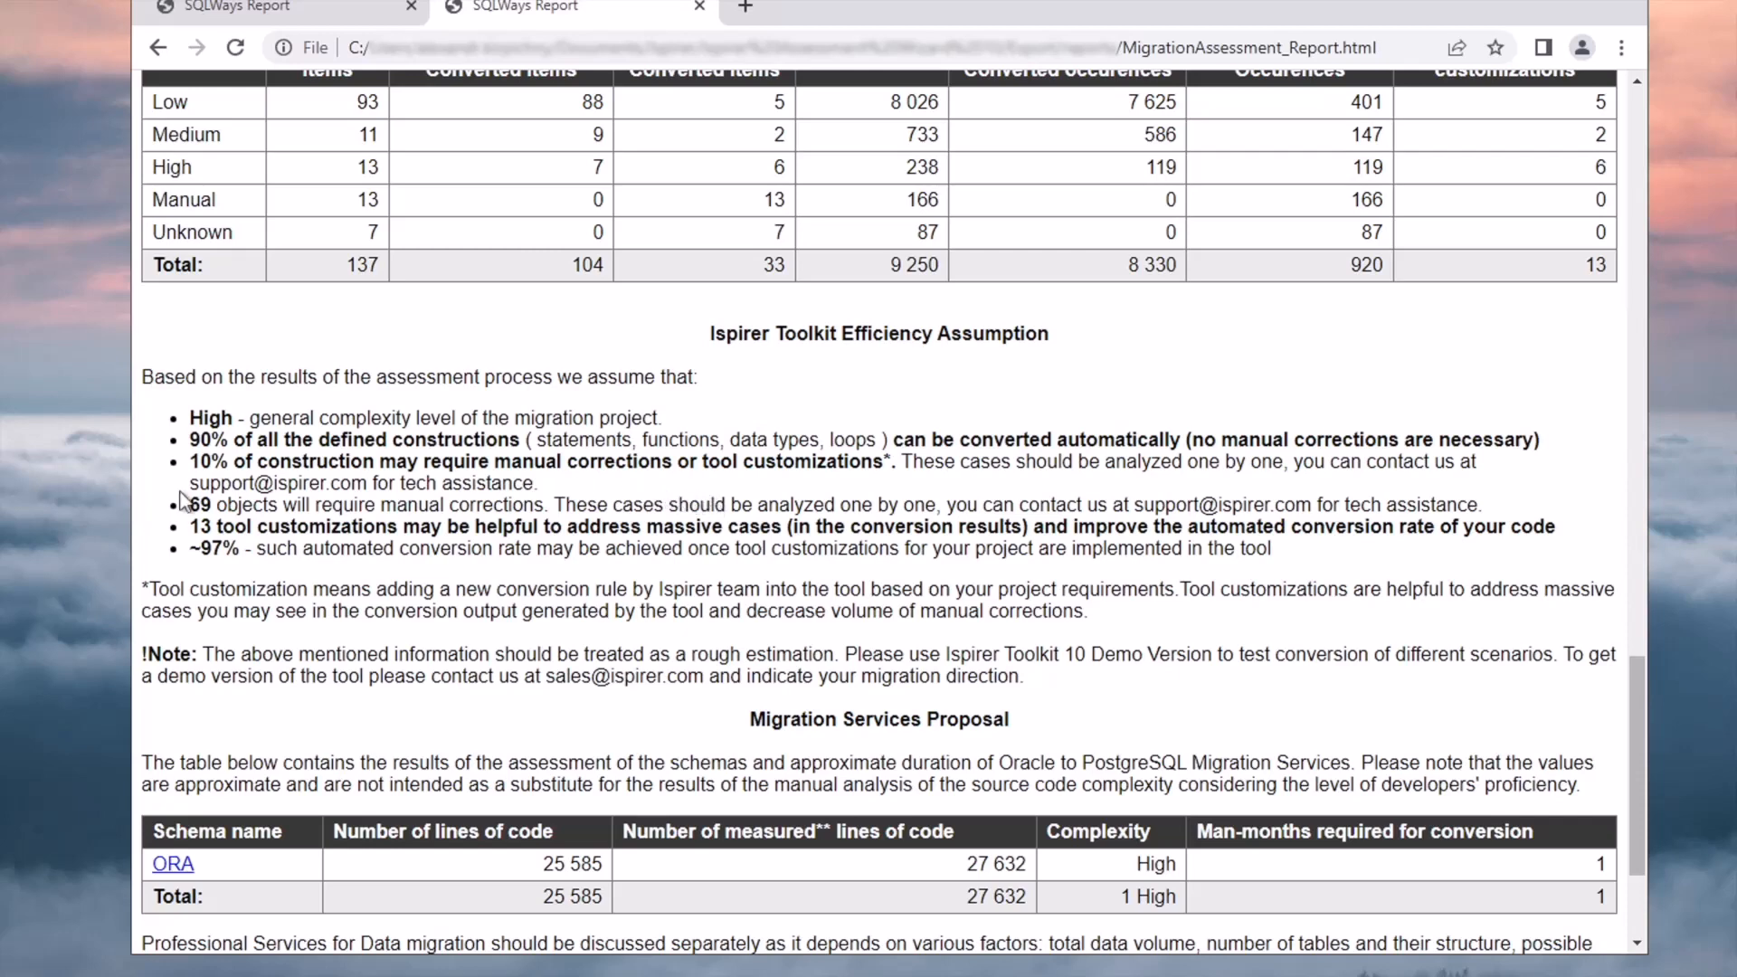
mouse_move(163, 584)
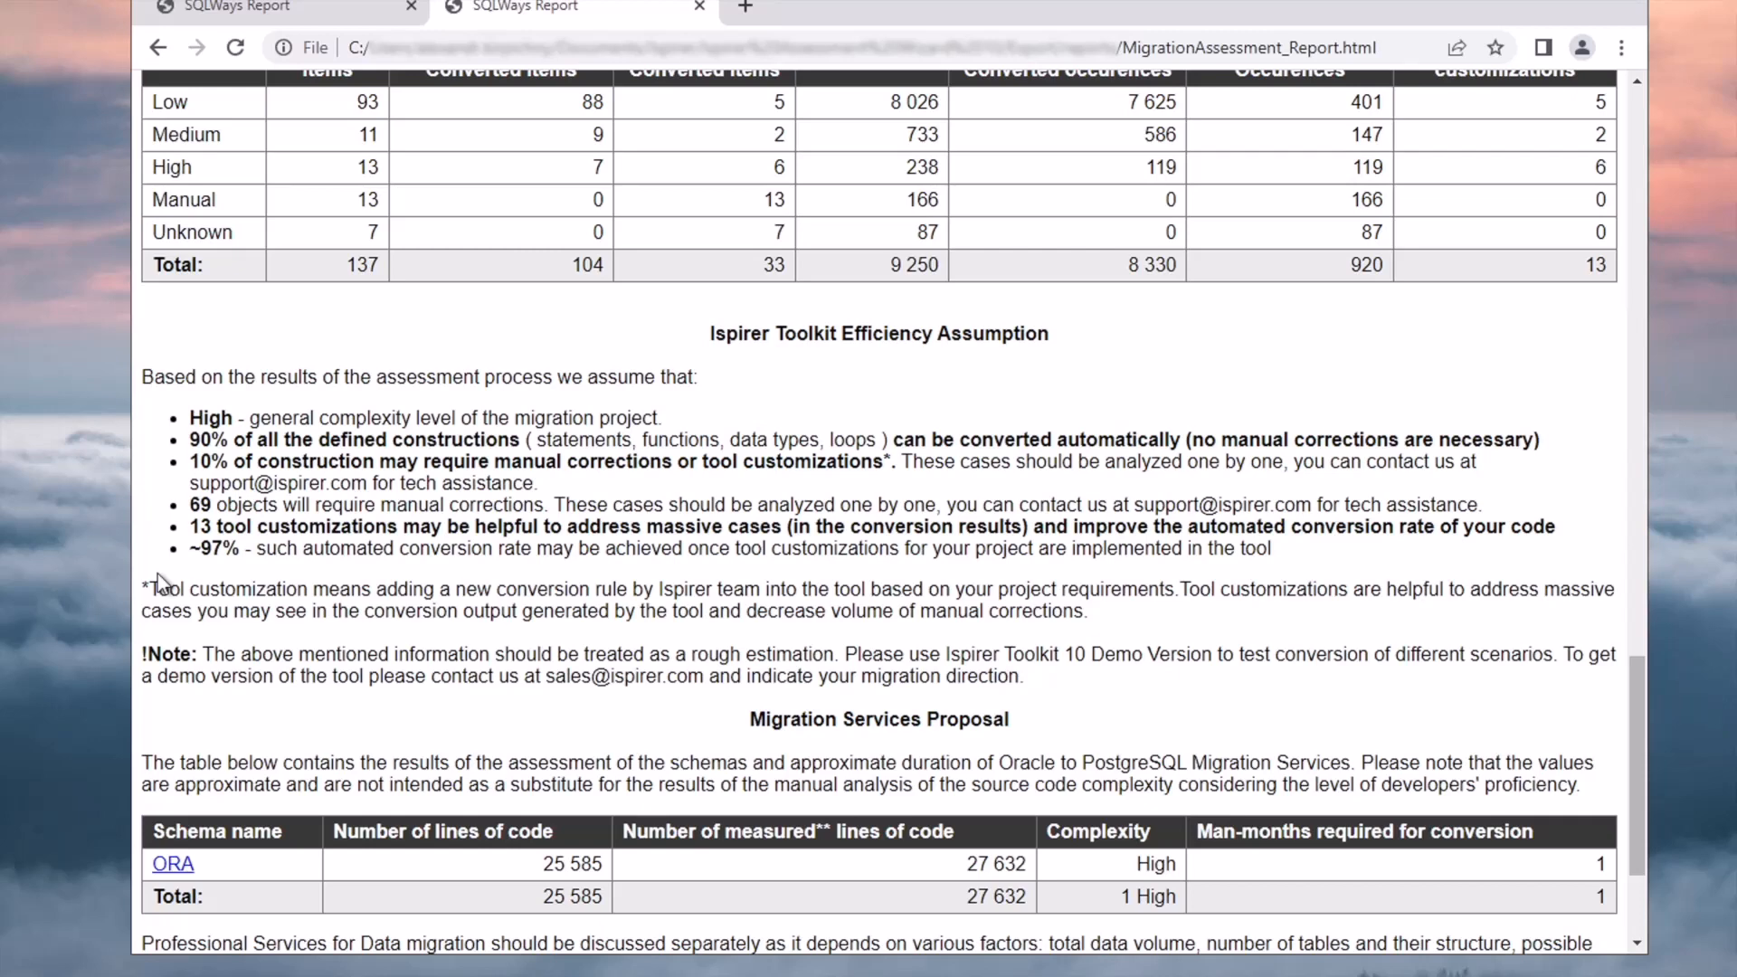
mouse_move(159, 581)
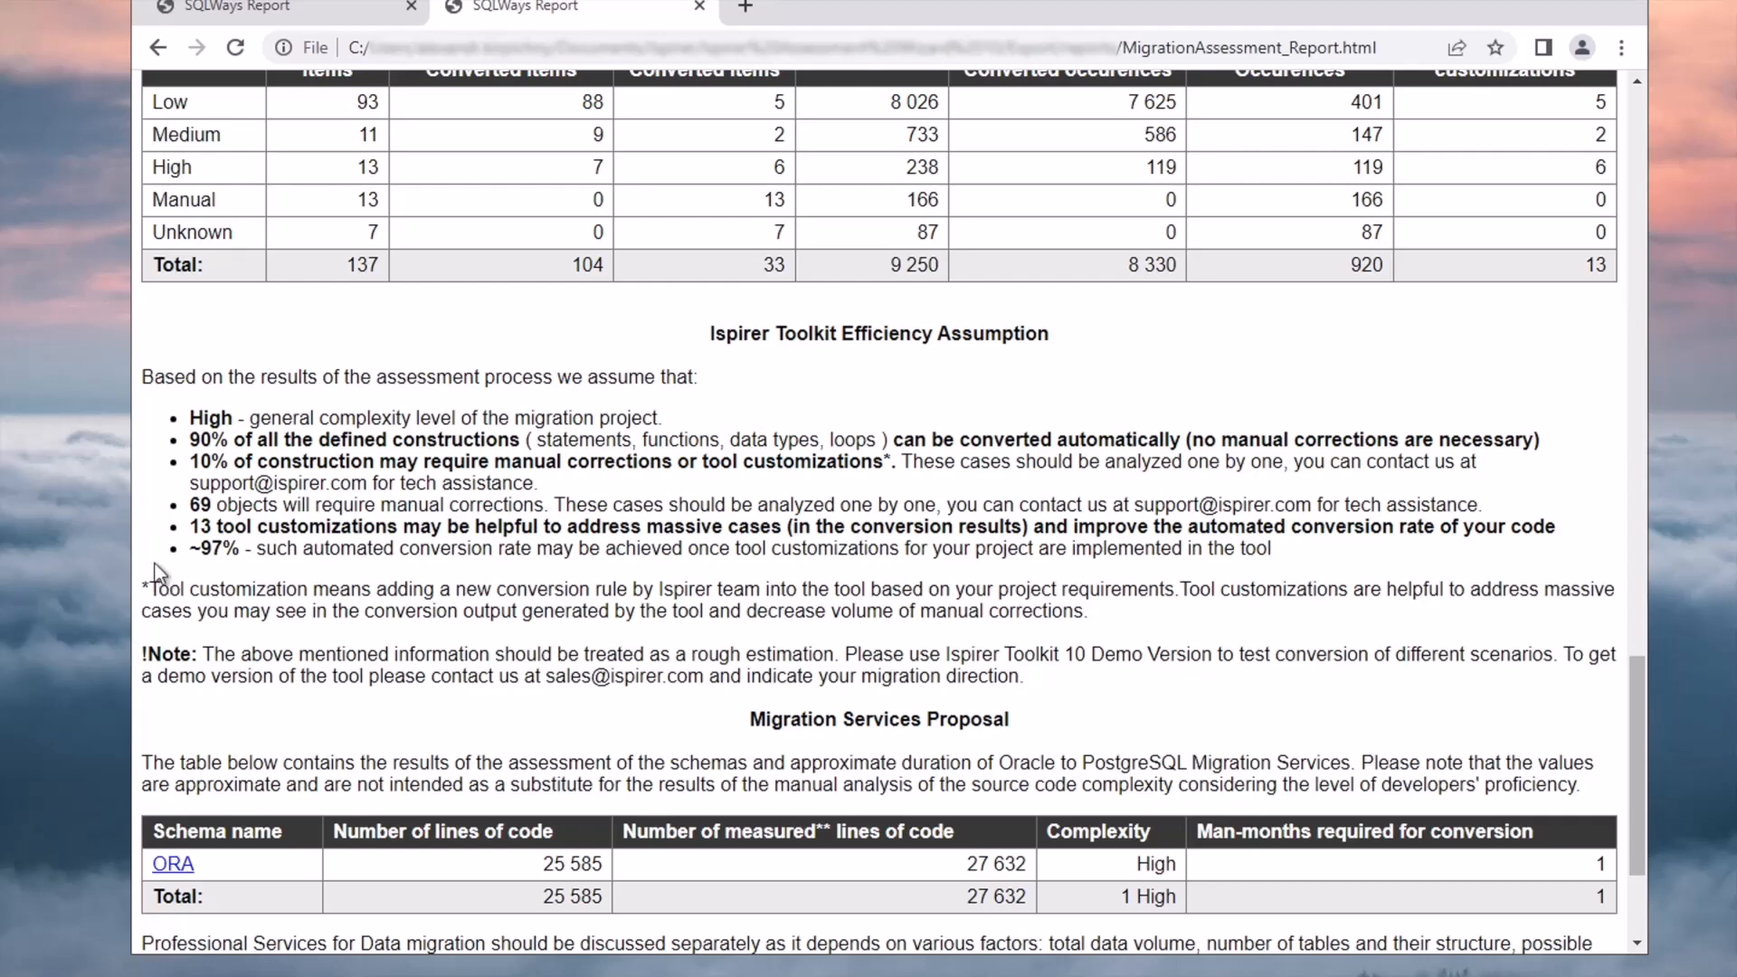
scroll(down, 3)
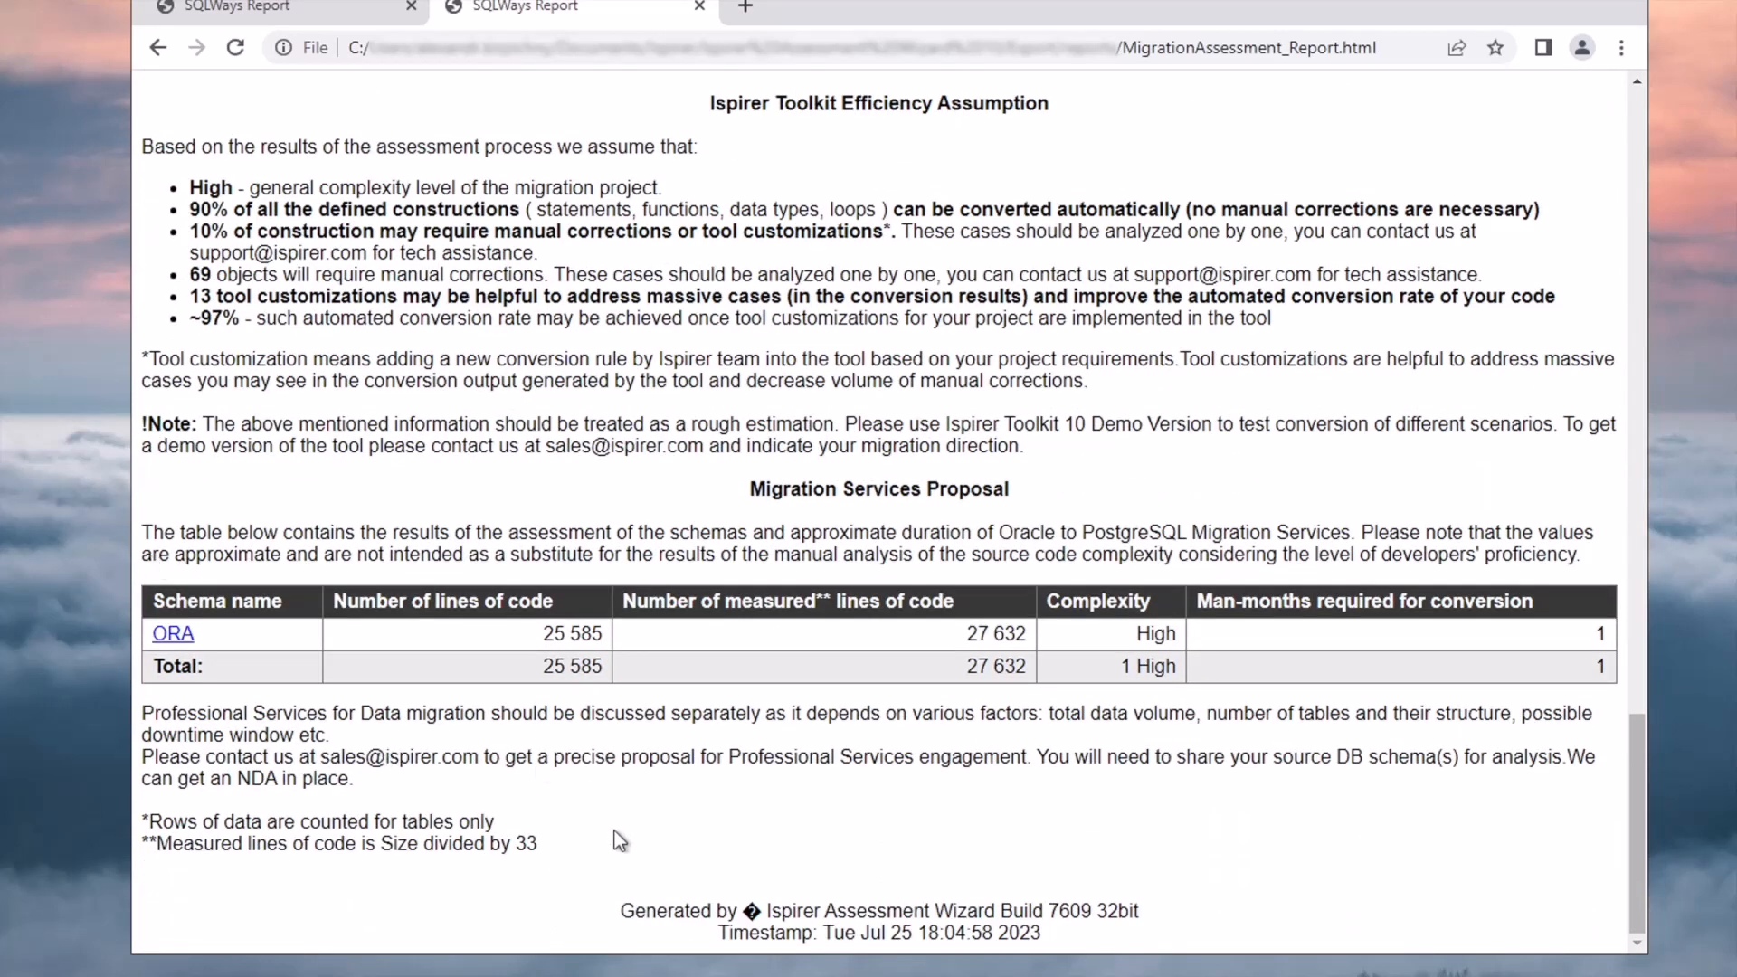